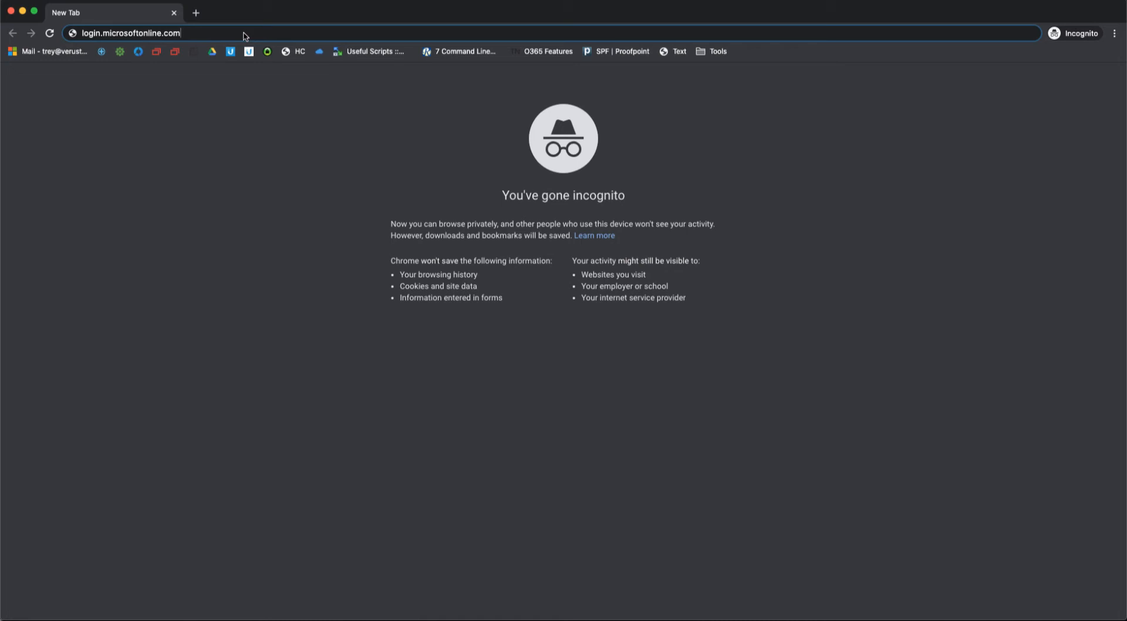
{"action": "mouse_move", "coordinate": [248, 33]}
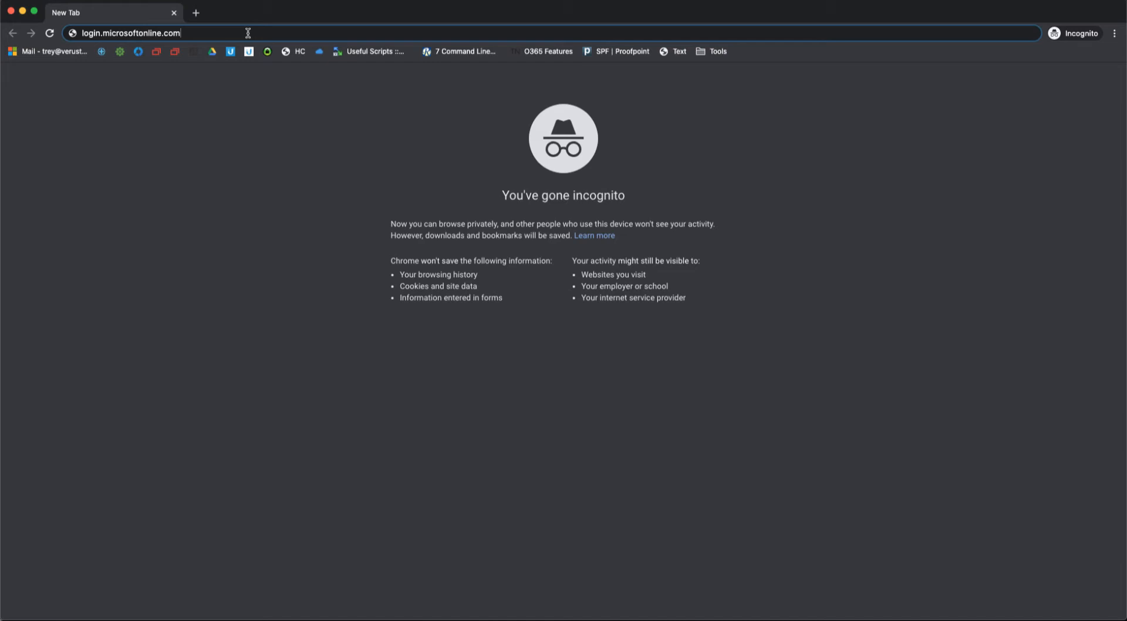
Load login.microsoftonline.com in the incognito window
{"action": "key", "text": "Return"}
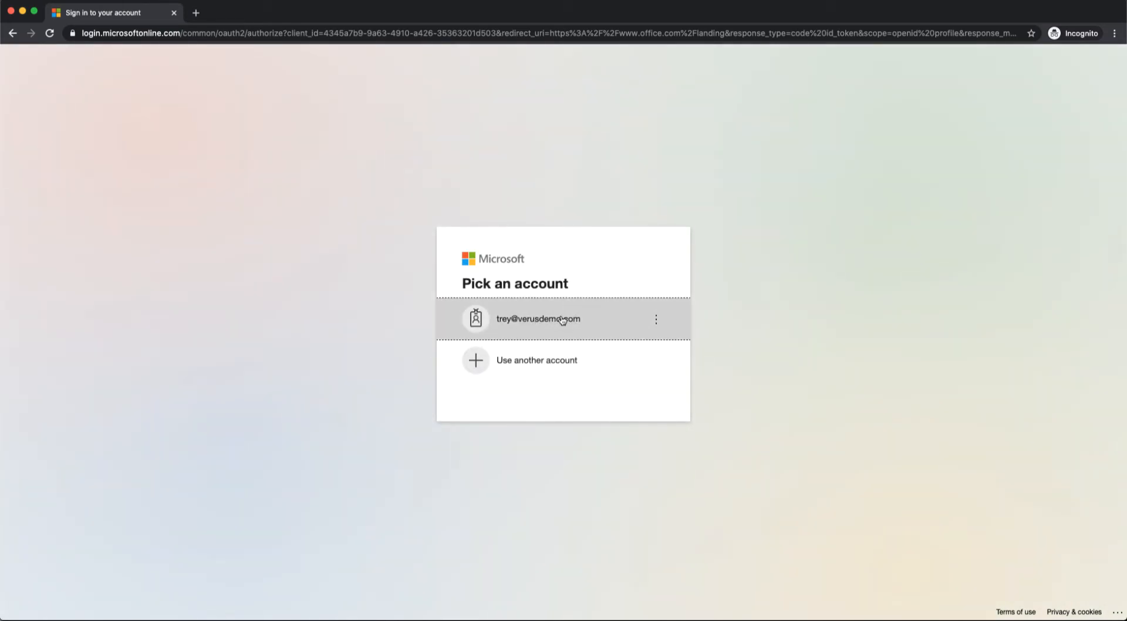
{"action": "mouse_move", "coordinate": [569, 321]}
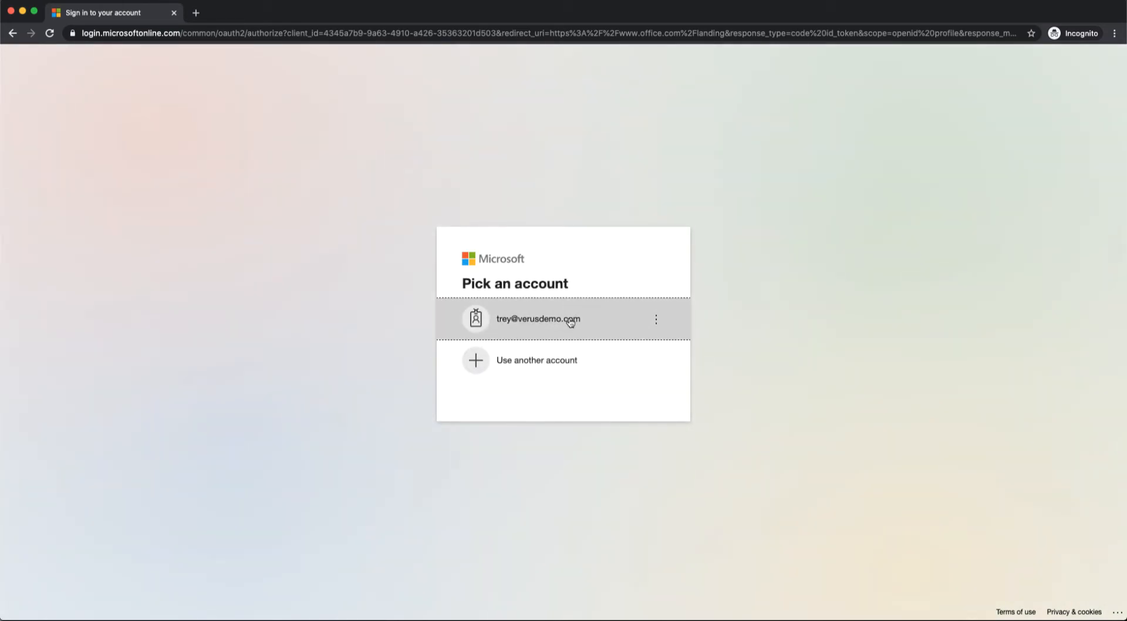
Sign in to the work account with the password, stay signed in, and launch Outlook
{"action": "left_click", "coordinate": [538, 318]}
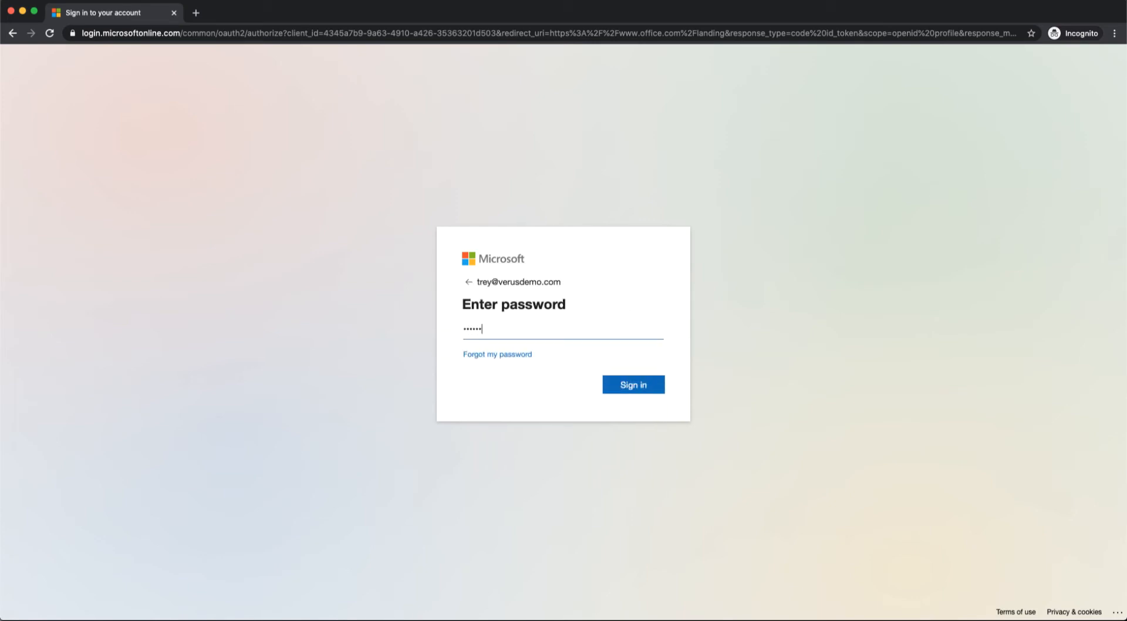
{"action": "type", "text": "password"}
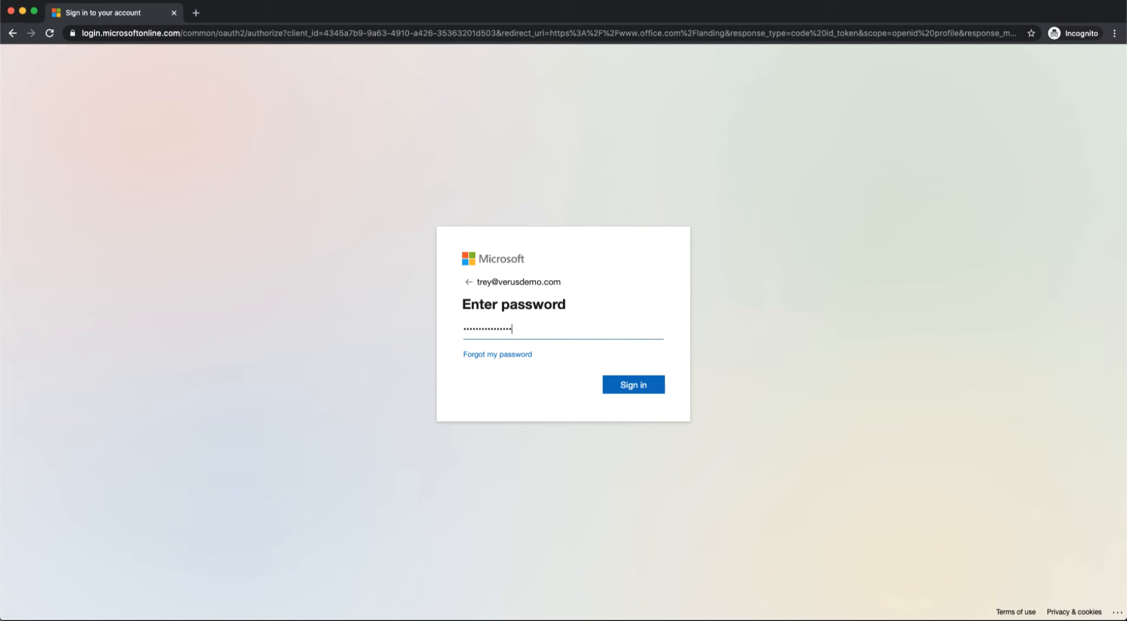
{"action": "left_click", "coordinate": [633, 385]}
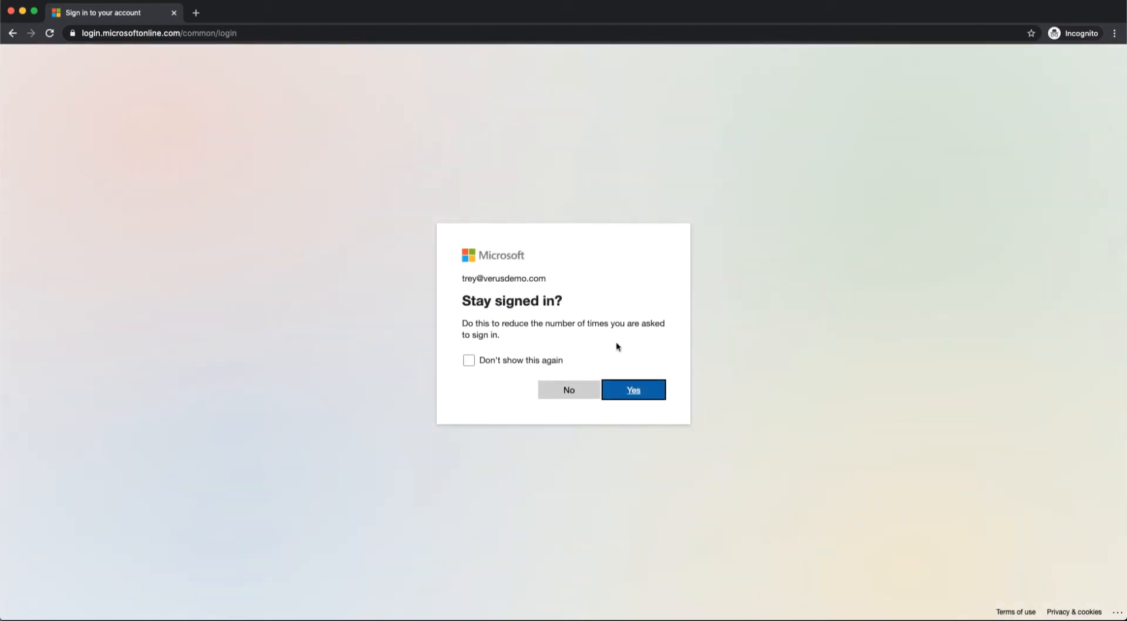
{"action": "mouse_move", "coordinate": [599, 312]}
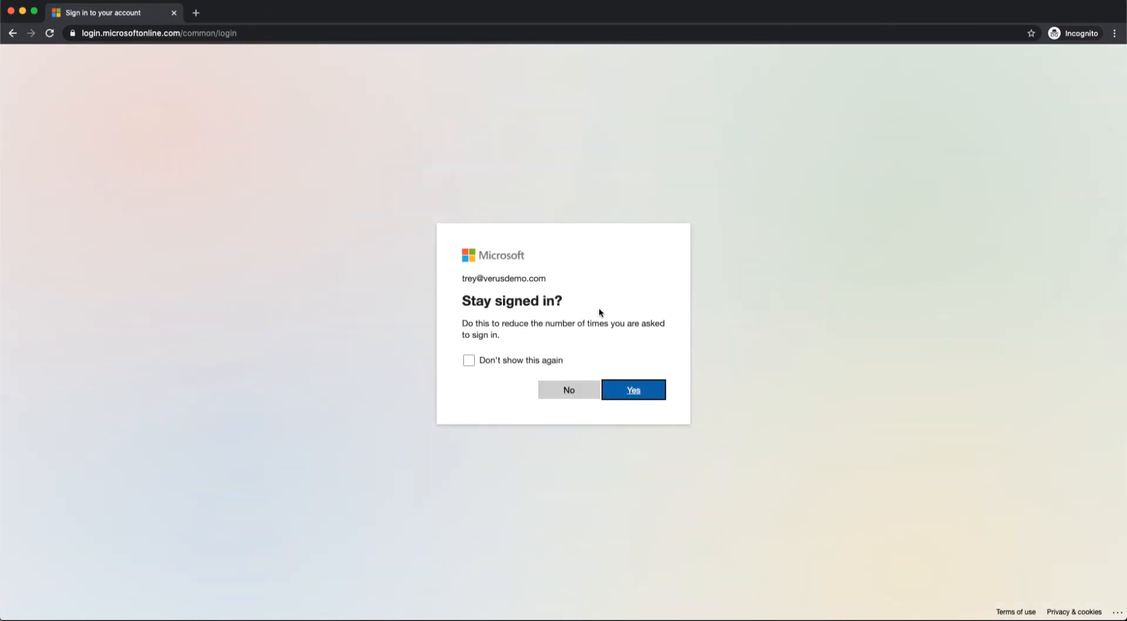
{"action": "left_click", "coordinate": [632, 390]}
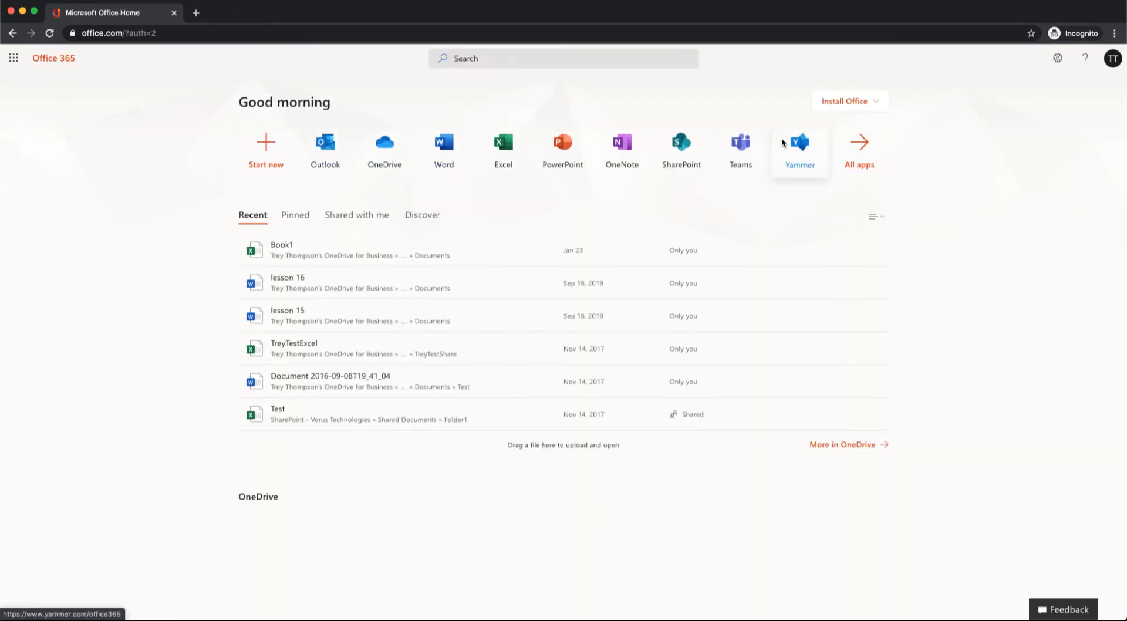
{"action": "left_click", "coordinate": [325, 142]}
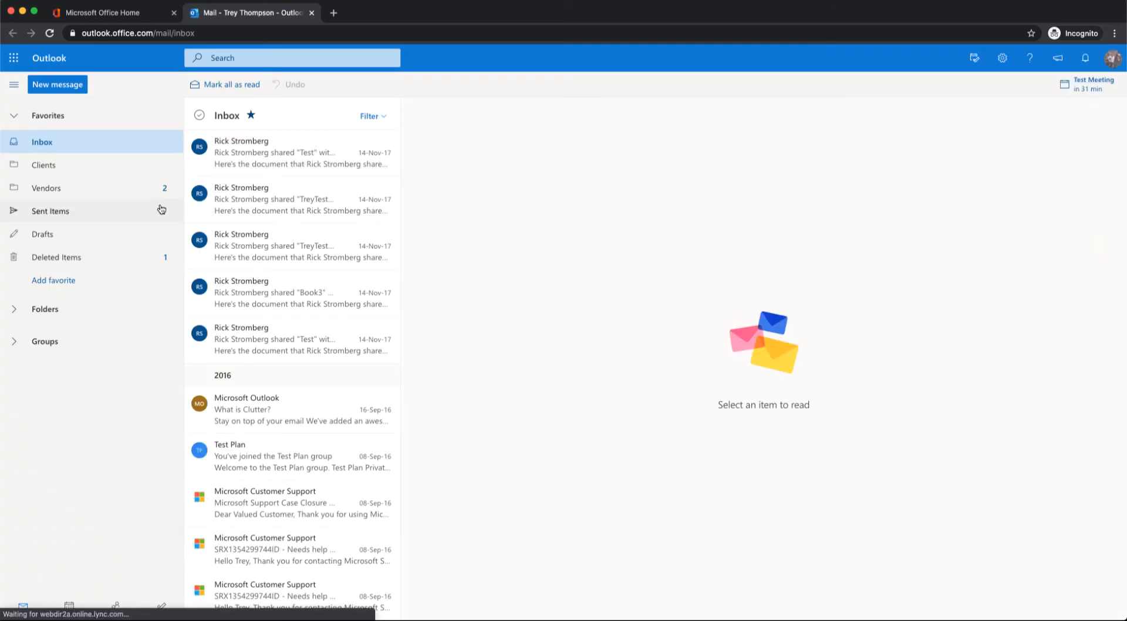
{"action": "mouse_move", "coordinate": [237, 220]}
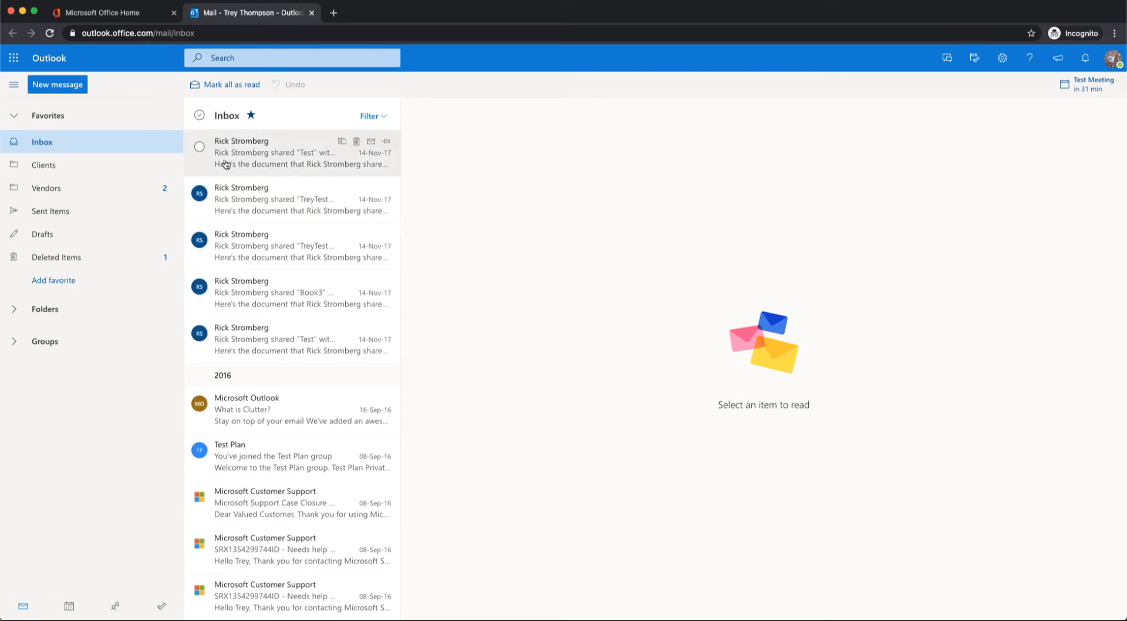
Start a new blank email message from the inbox
{"action": "left_click", "coordinate": [56, 84]}
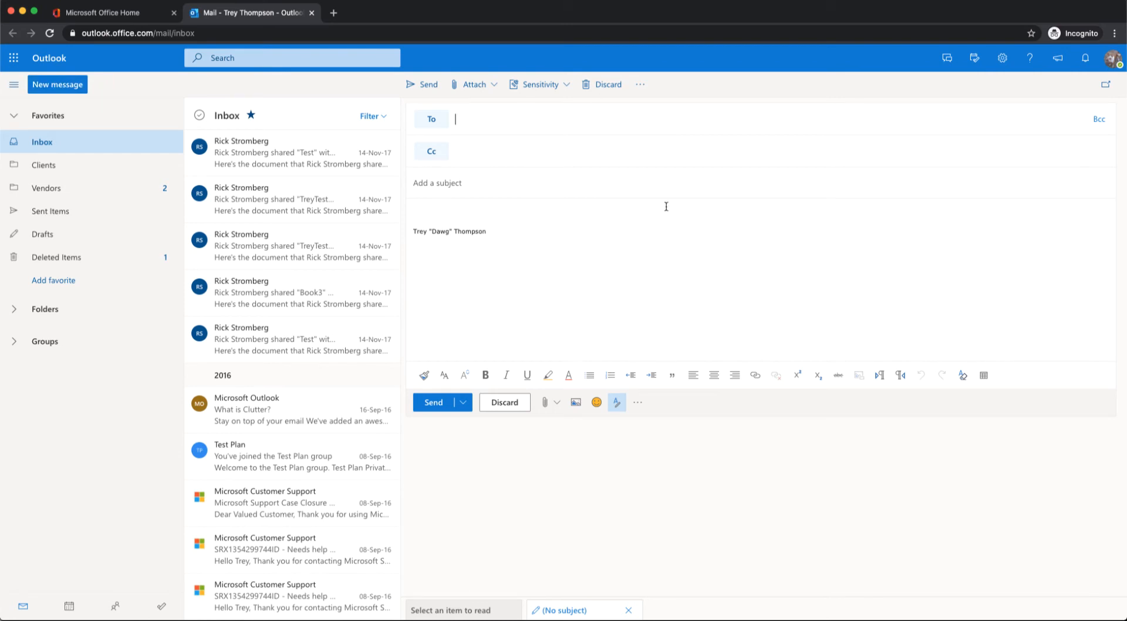
{"action": "mouse_move", "coordinate": [1113, 94]}
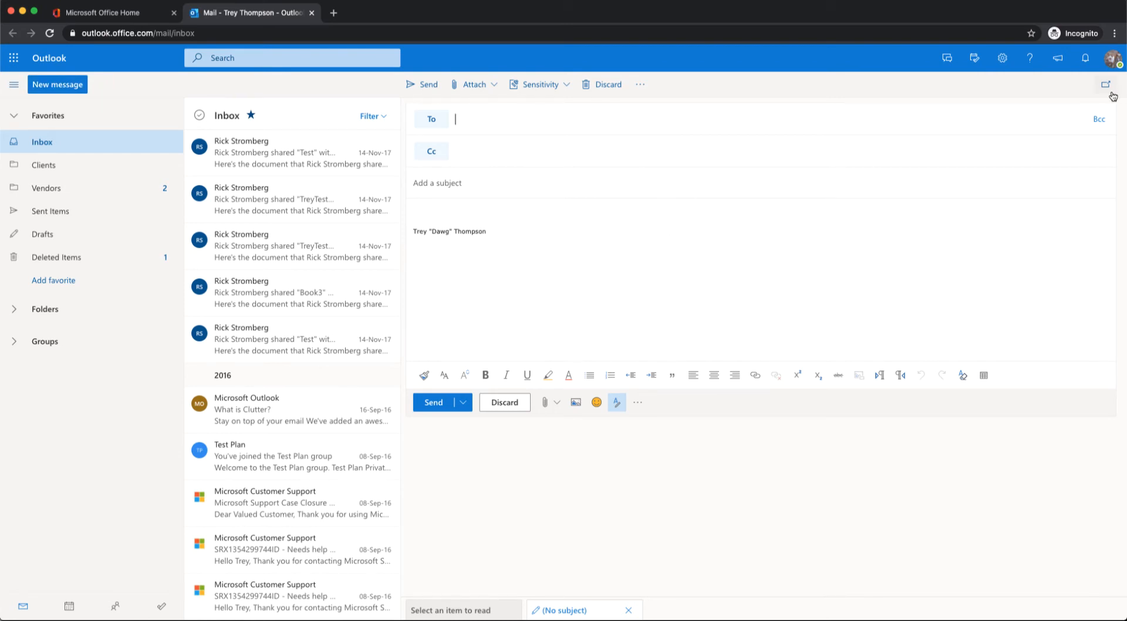
{"action": "mouse_move", "coordinate": [1107, 85]}
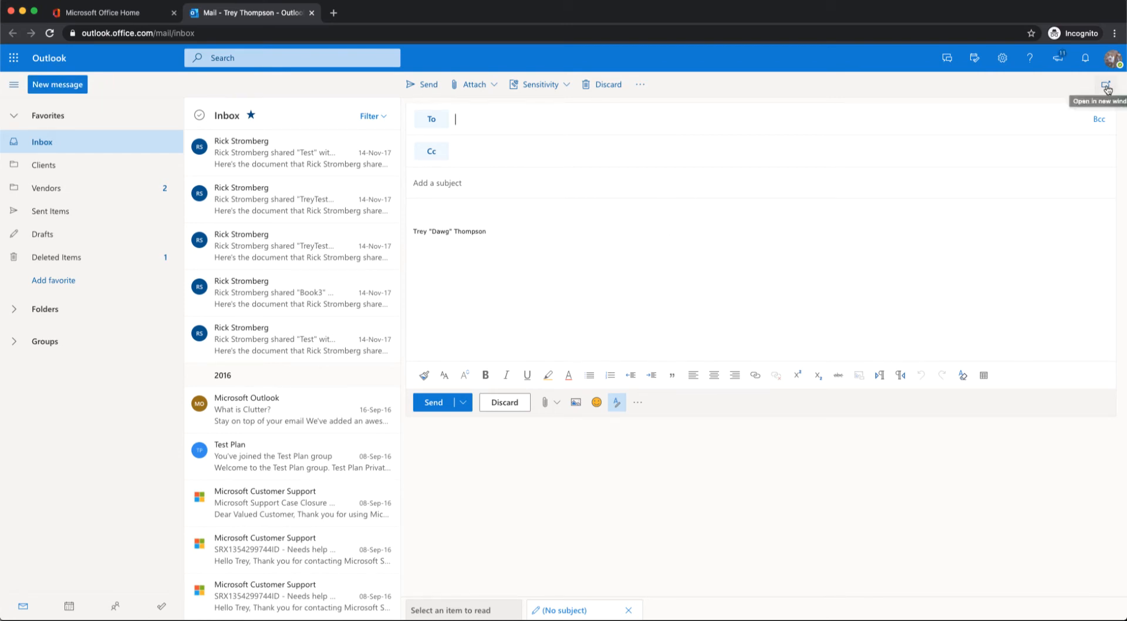
{"action": "mouse_move", "coordinate": [507, 416]}
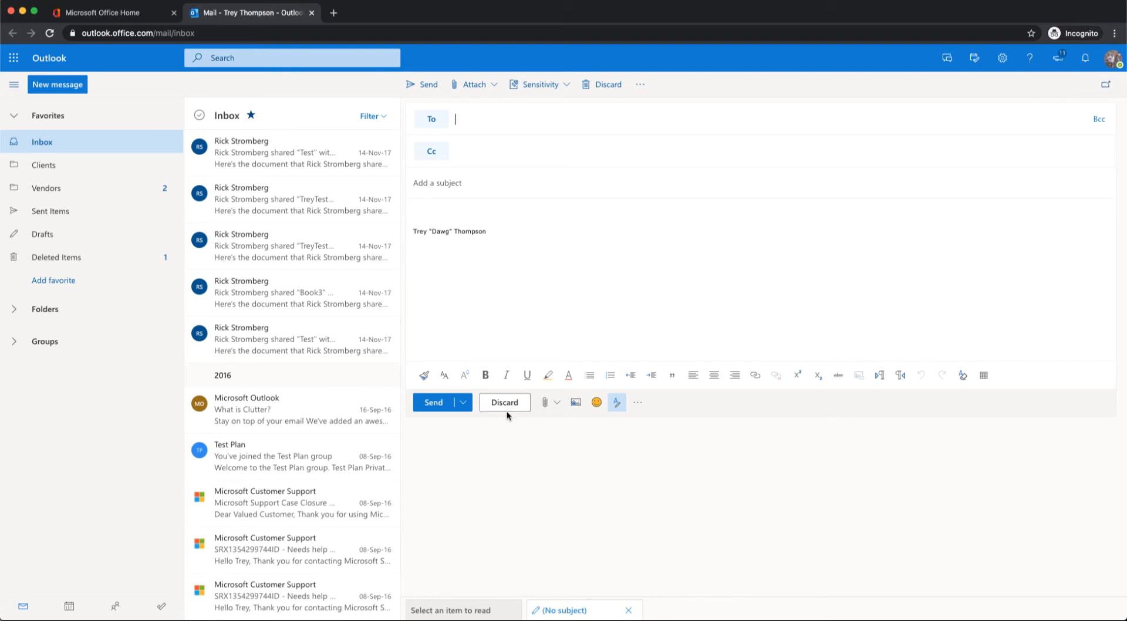
Discard the empty draft and confirm, returning to the inbox
{"action": "left_click", "coordinate": [504, 402]}
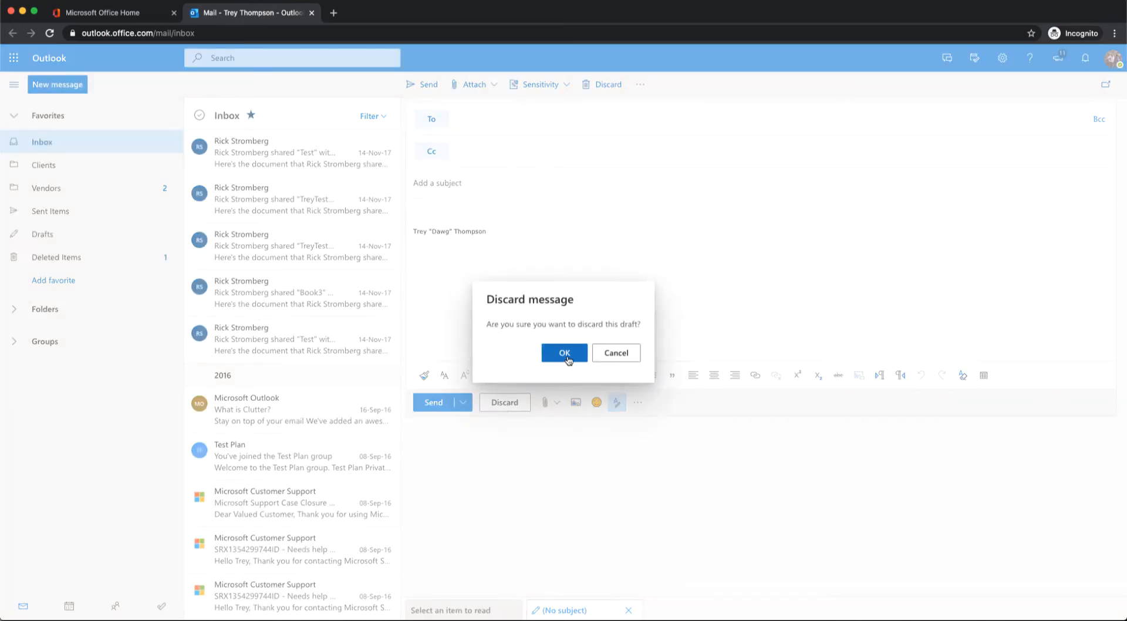
{"action": "left_click", "coordinate": [564, 354]}
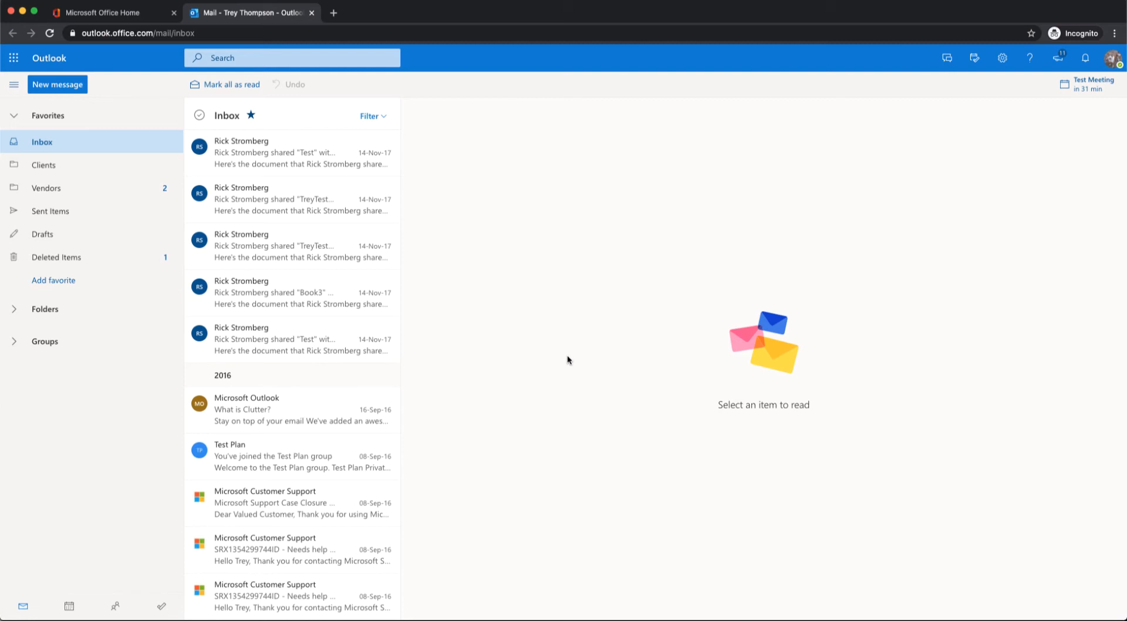
{"action": "mouse_move", "coordinate": [863, 228]}
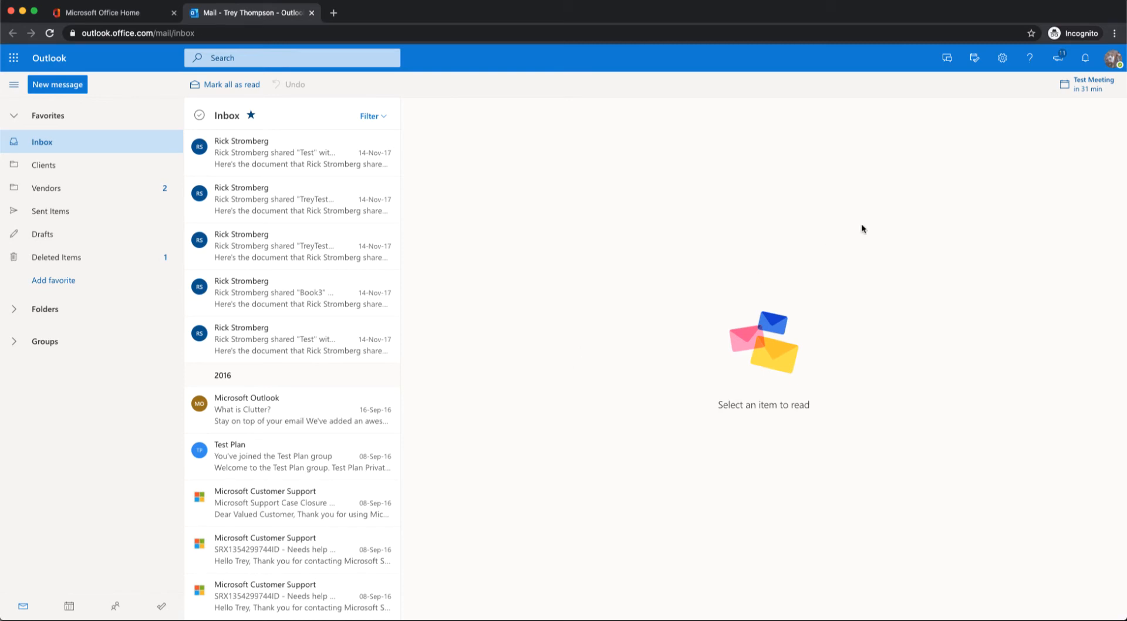
{"action": "mouse_move", "coordinate": [924, 174]}
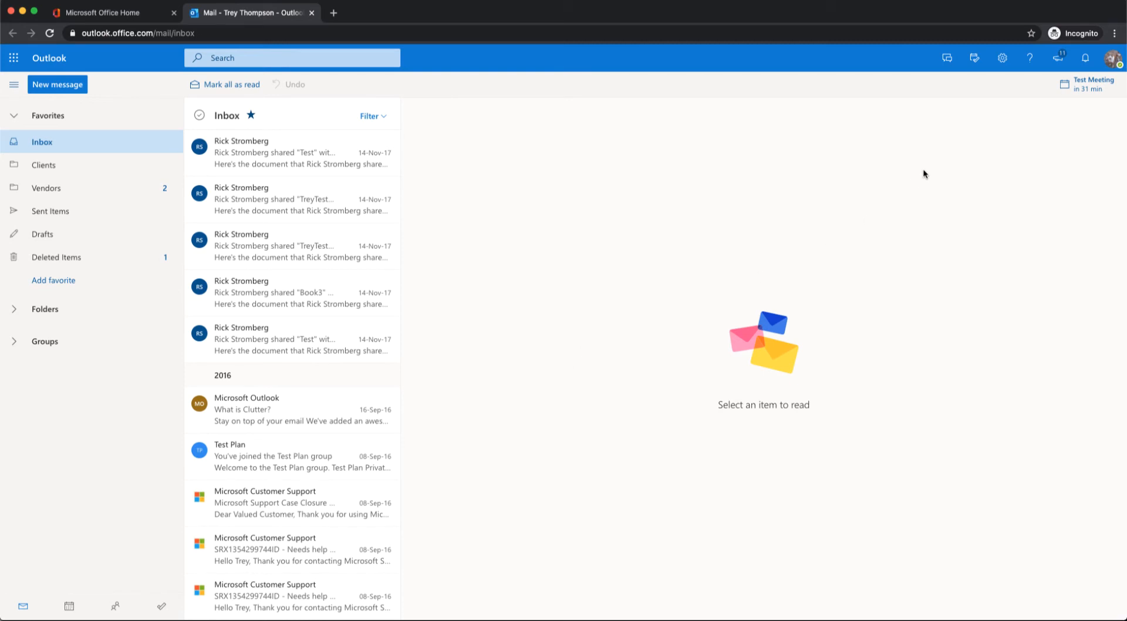
{"action": "mouse_move", "coordinate": [959, 144]}
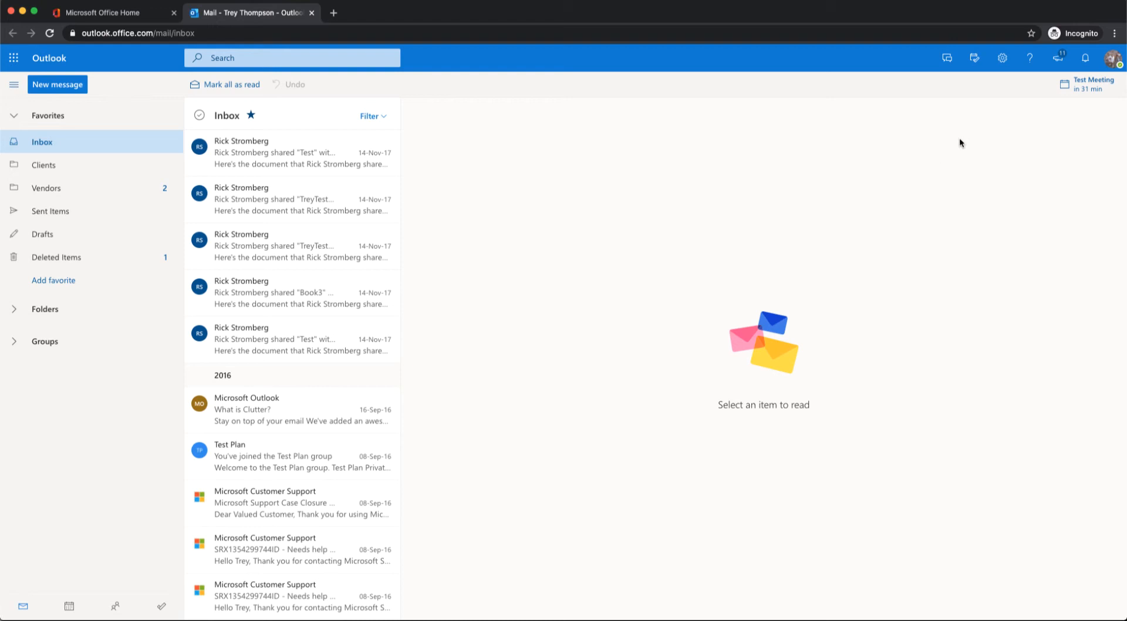
{"action": "mouse_move", "coordinate": [1002, 58]}
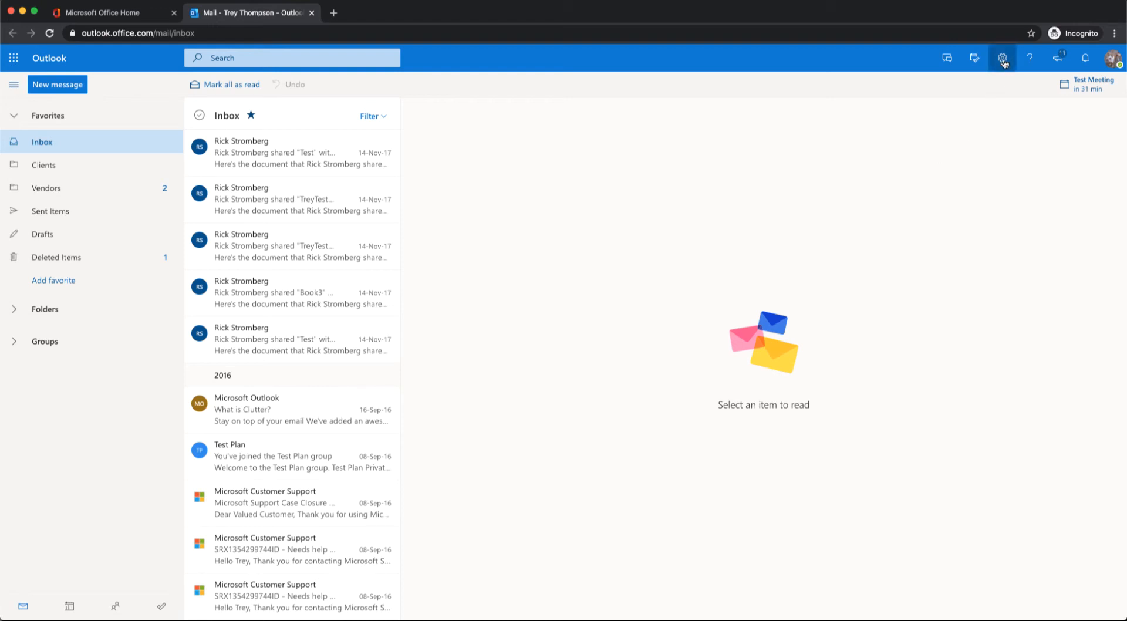
{"action": "mouse_move", "coordinate": [1001, 59]}
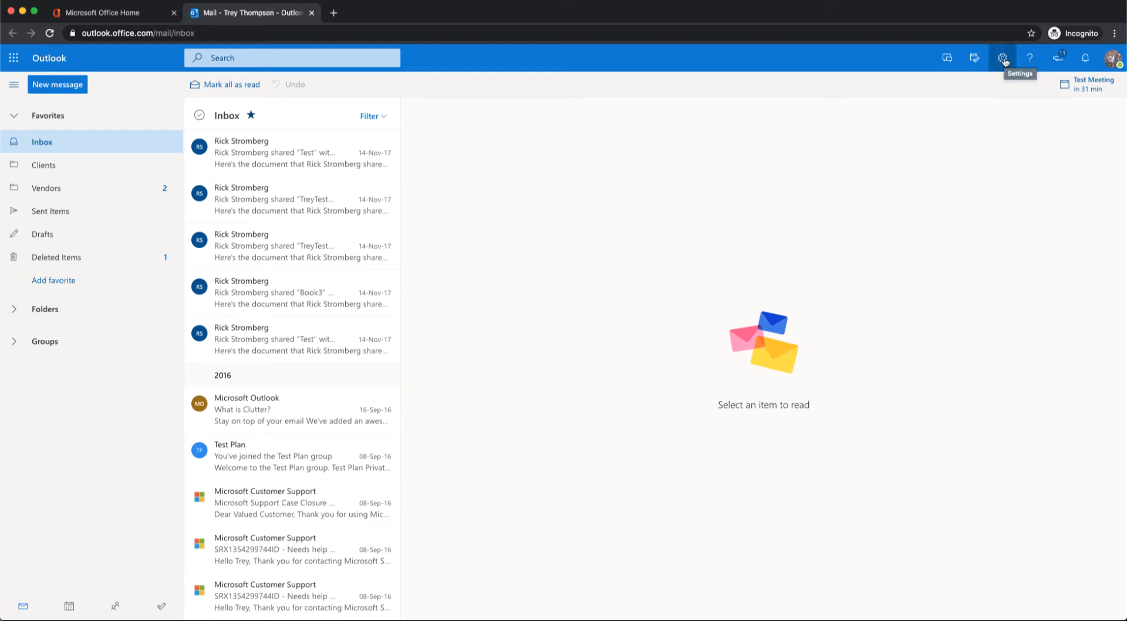
In quick settings, toggle Focused Inbox and leave it turned off
{"action": "left_click", "coordinate": [1003, 59]}
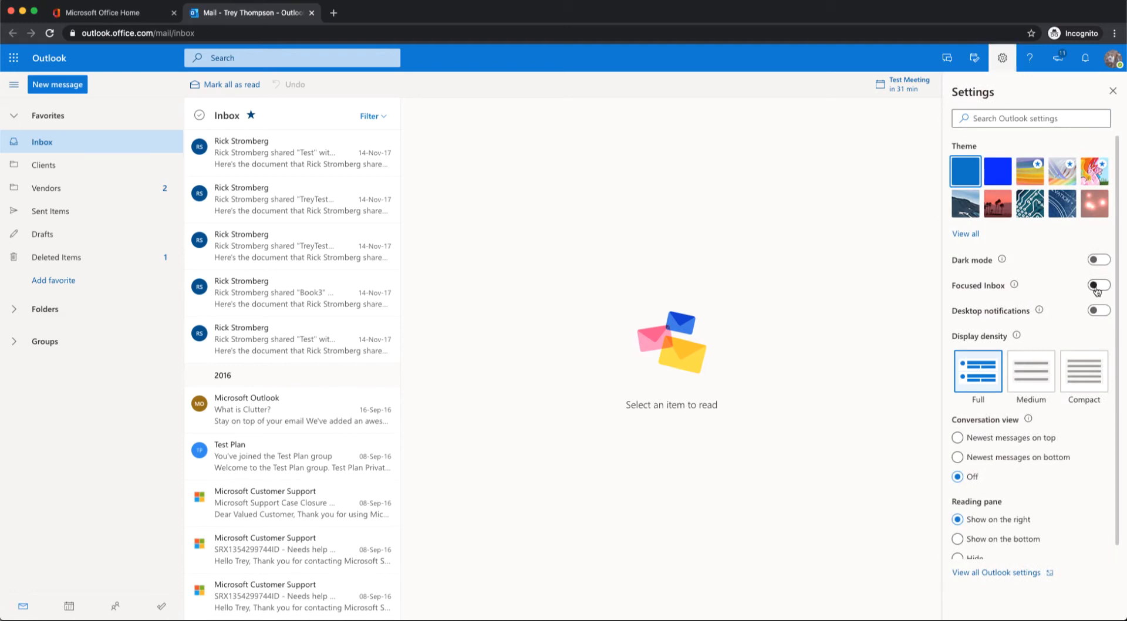
{"action": "left_click", "coordinate": [1098, 284]}
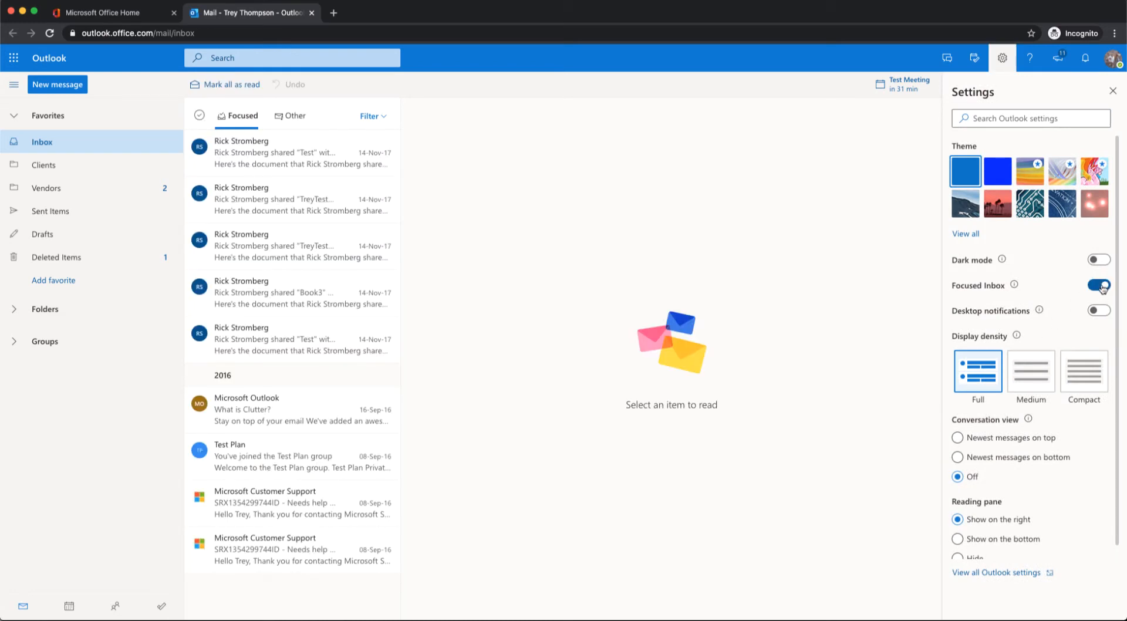
{"action": "left_click", "coordinate": [1098, 285]}
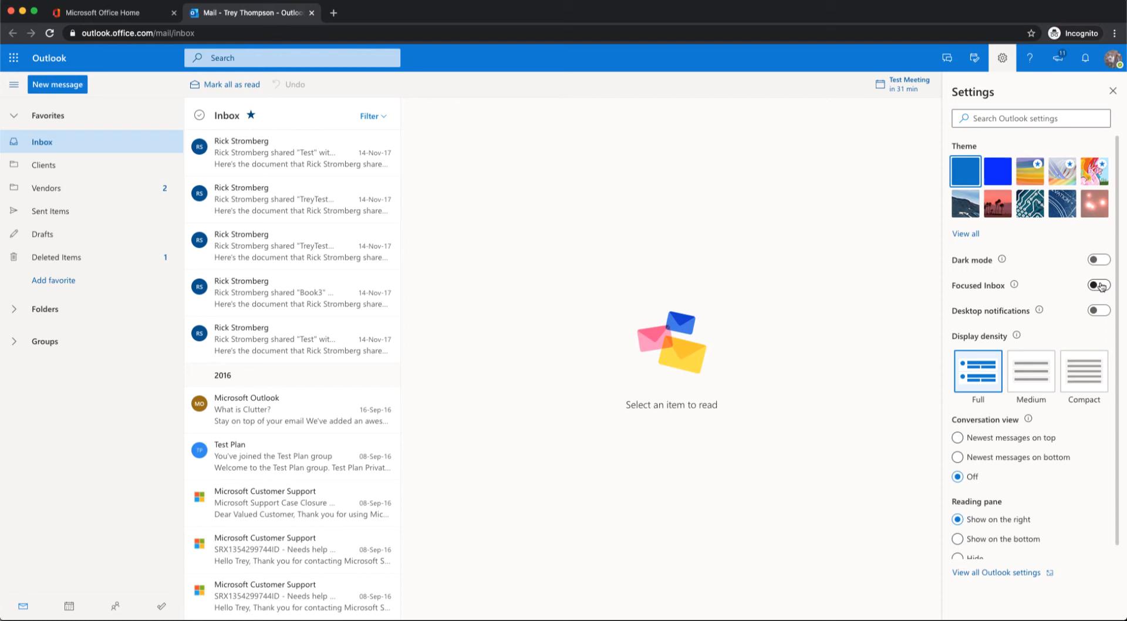
{"action": "left_click", "coordinate": [1098, 284]}
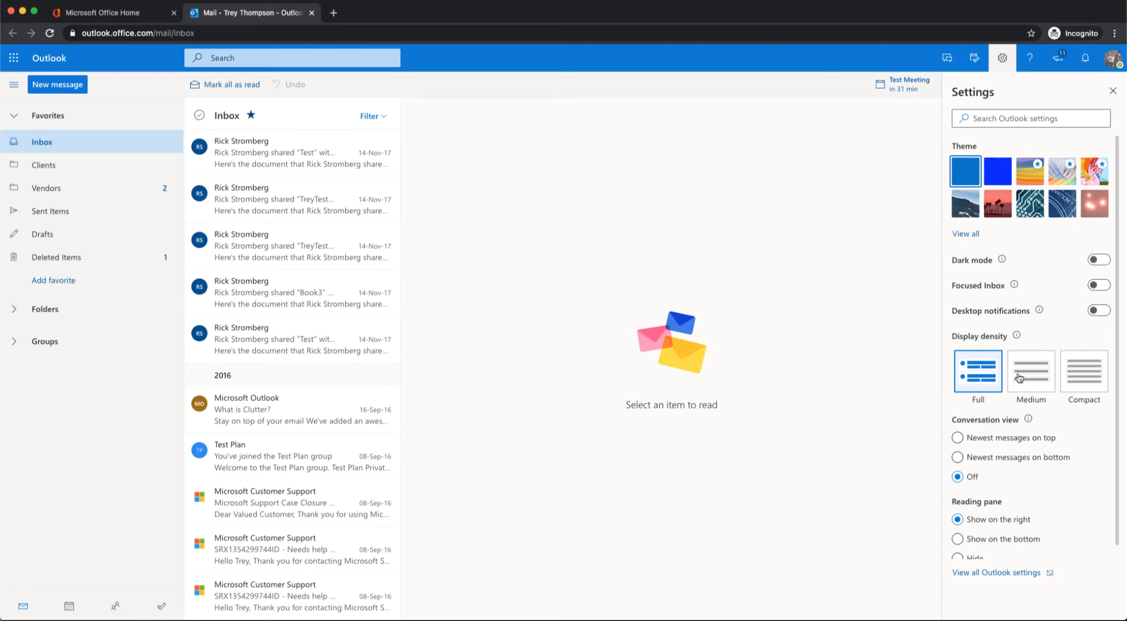
Try compact density and conversation grouping, then return to Full density and grouping off
{"action": "left_click", "coordinate": [1082, 372]}
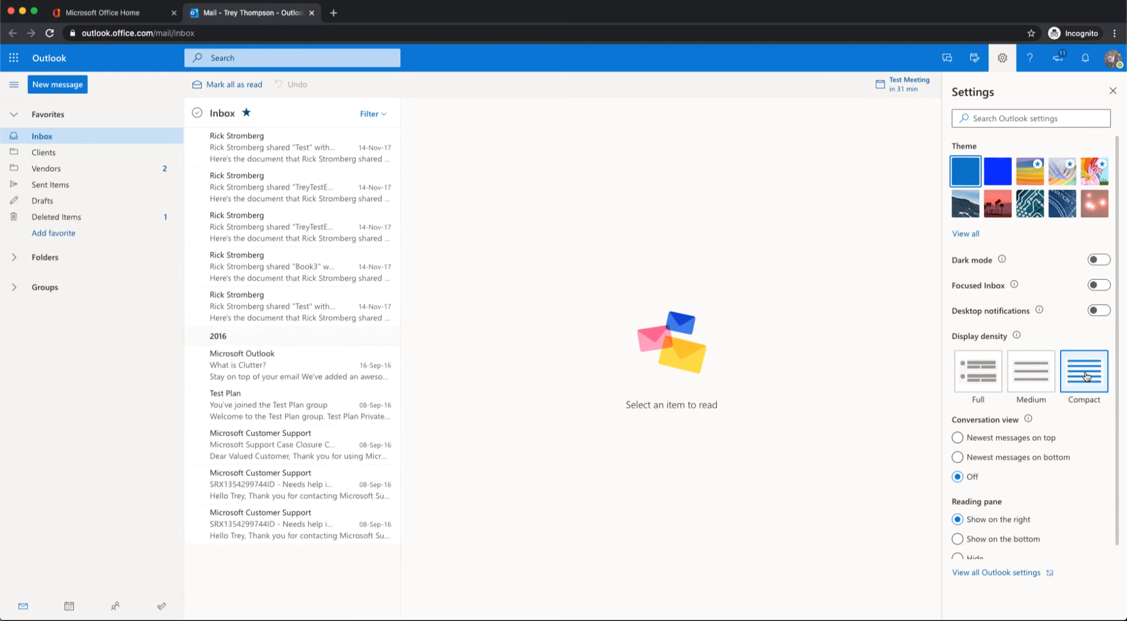
{"action": "mouse_move", "coordinate": [978, 372]}
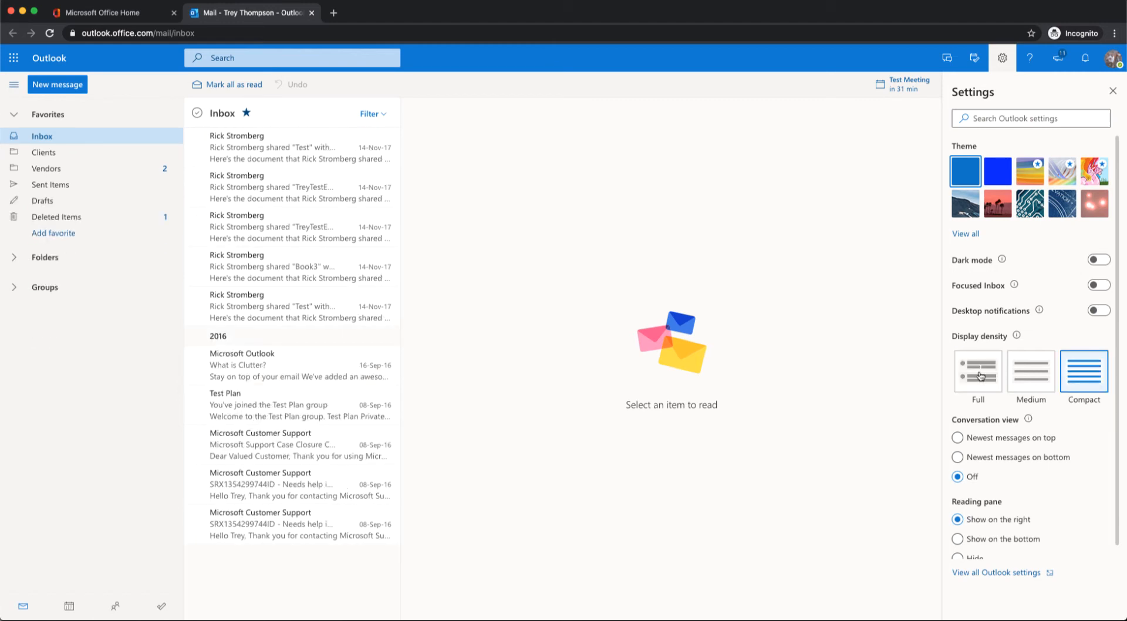
{"action": "left_click", "coordinate": [978, 372]}
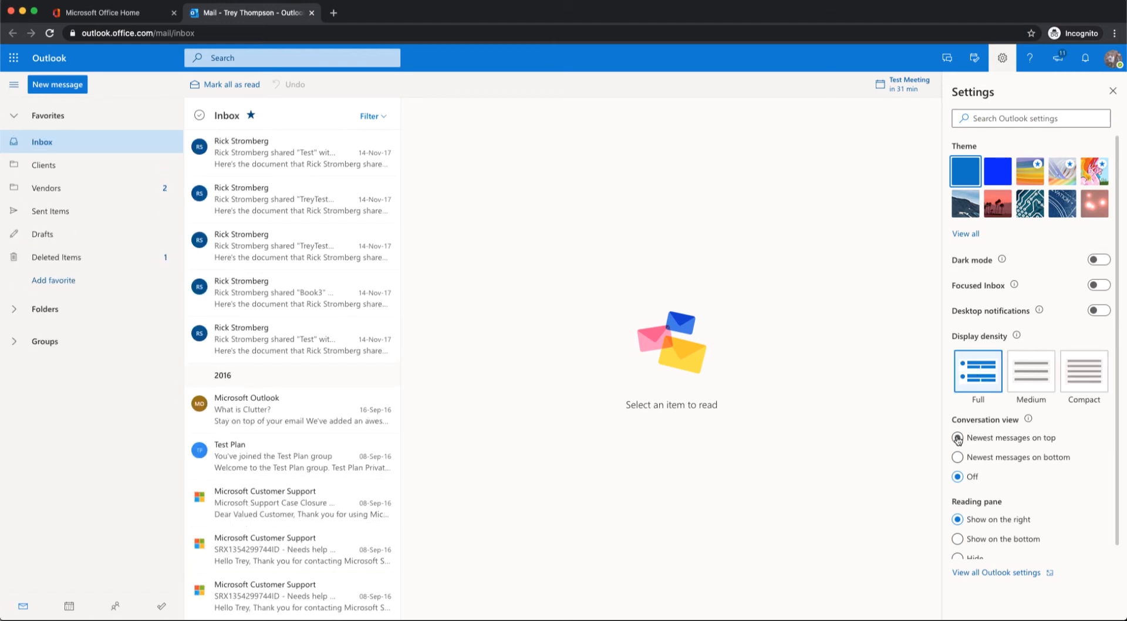
{"action": "left_click", "coordinate": [957, 438]}
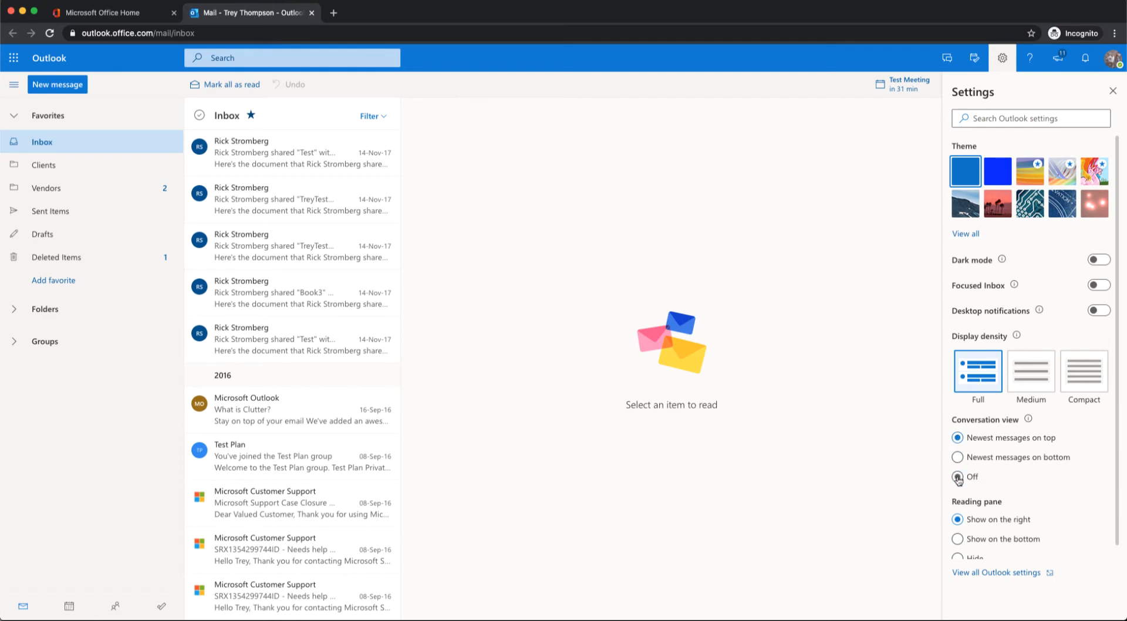
{"action": "left_click", "coordinate": [957, 476]}
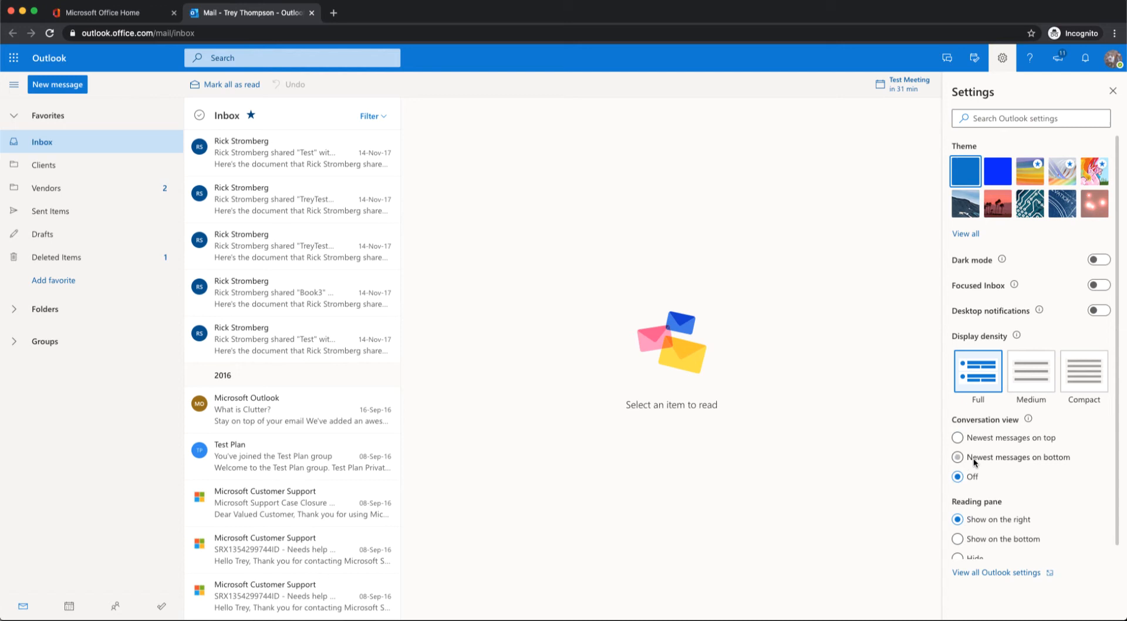
{"action": "mouse_move", "coordinate": [1071, 262]}
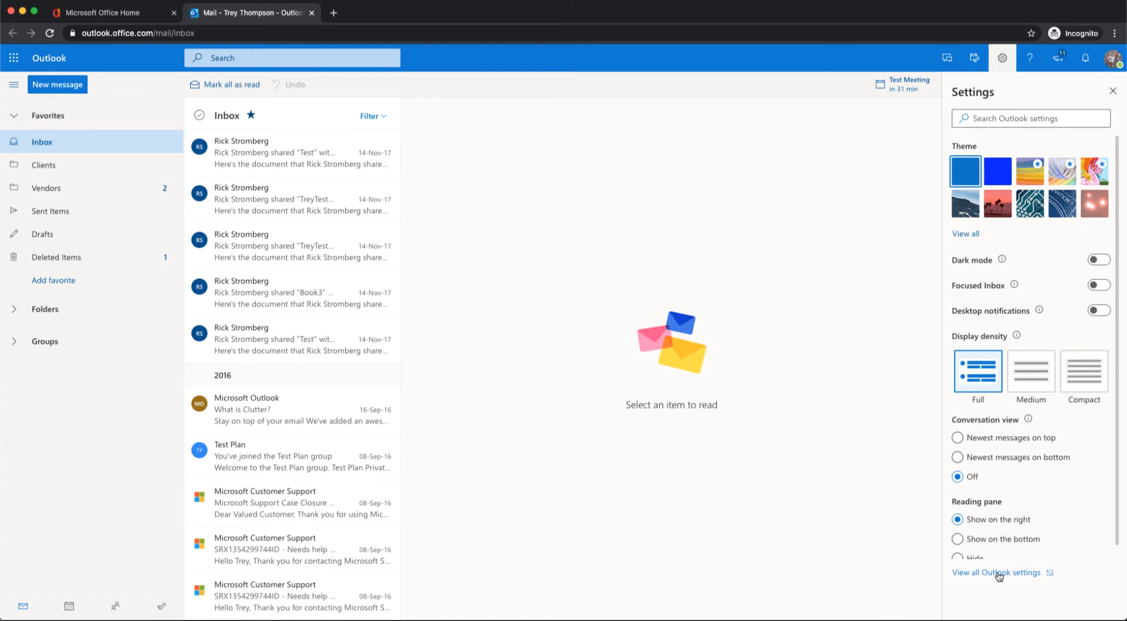
{"action": "left_click", "coordinate": [996, 571]}
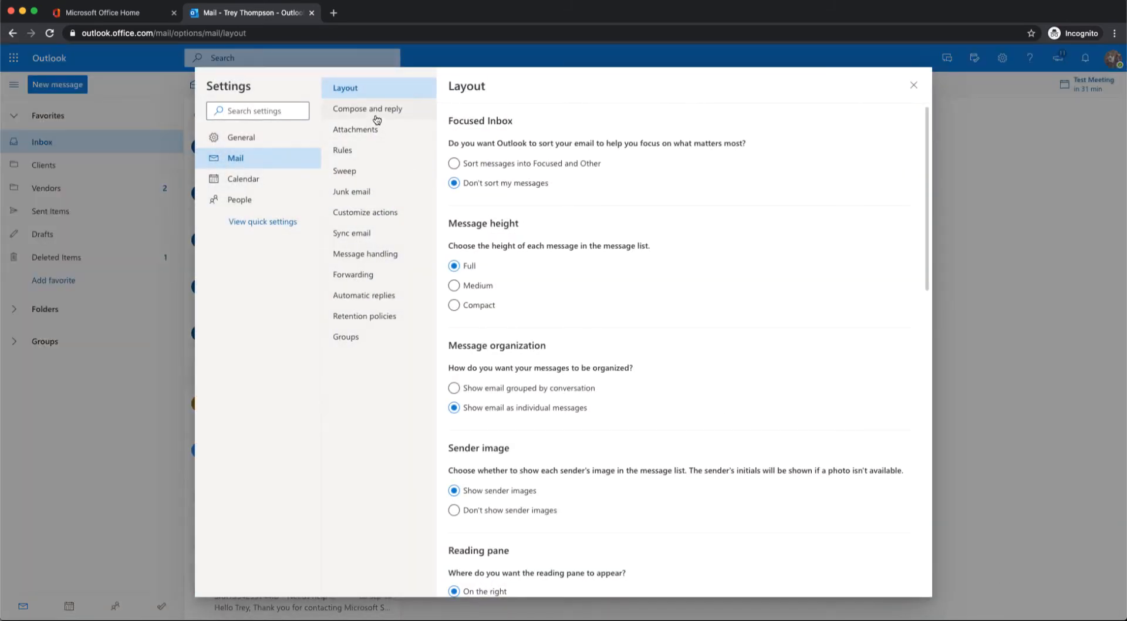
{"action": "left_click", "coordinate": [367, 108]}
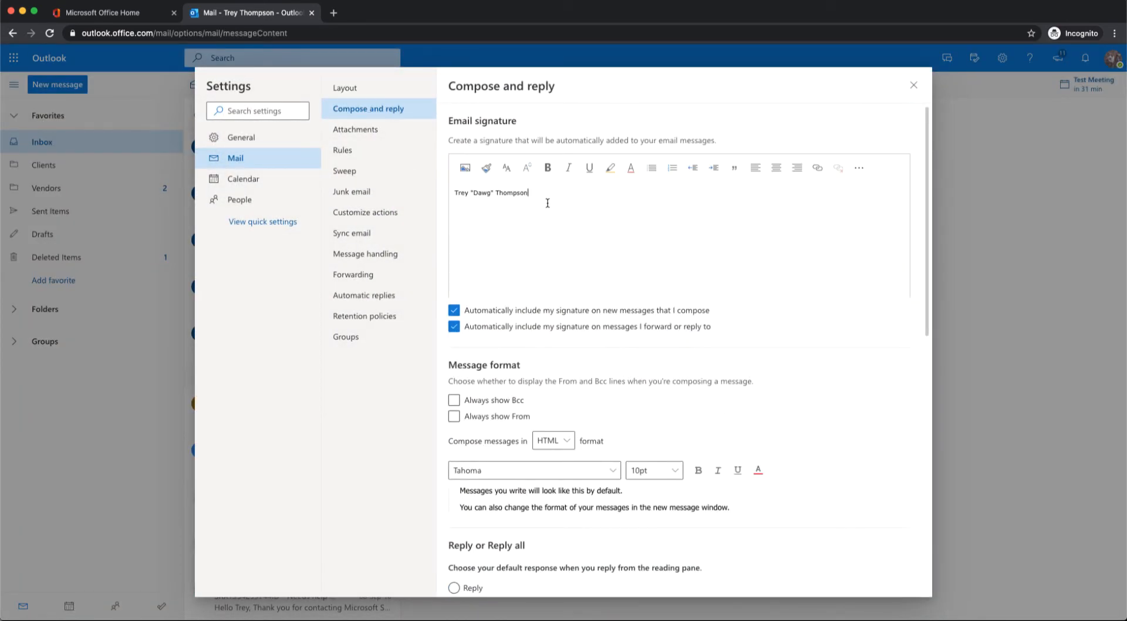
{"action": "key", "text": "Return"}
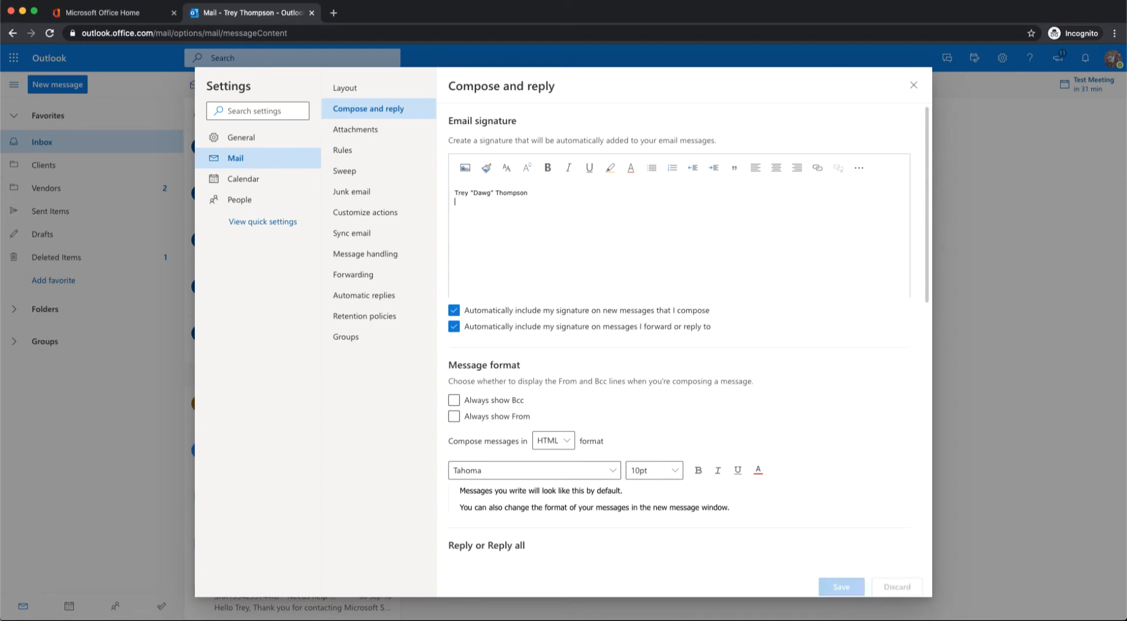
{"action": "type", "text": "214-555-1"}
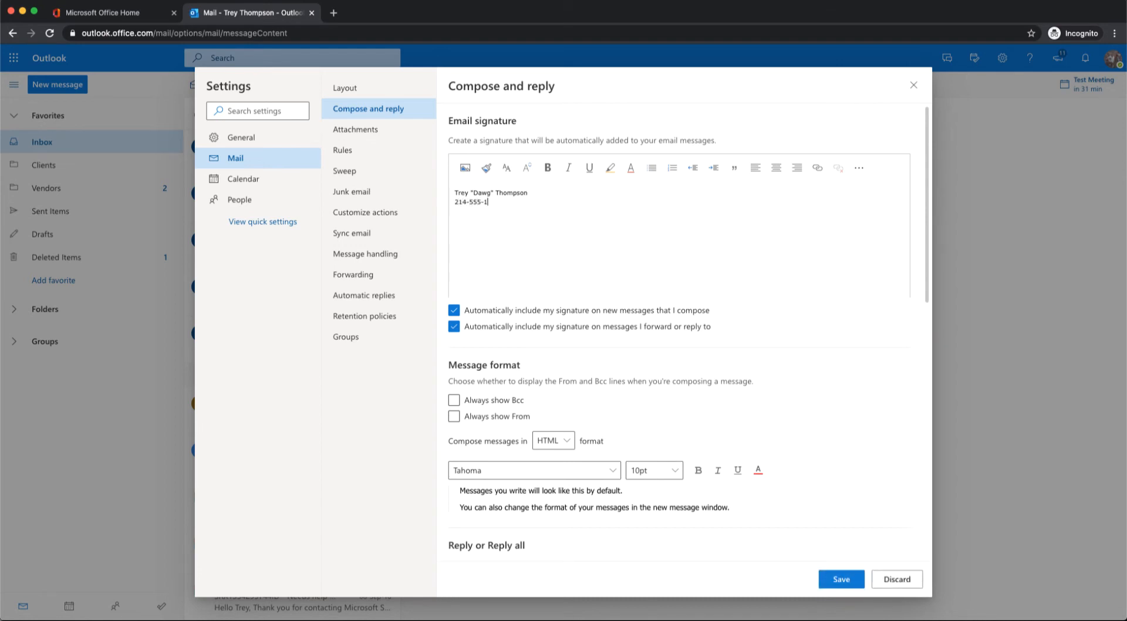
{"action": "type", "text": "212"}
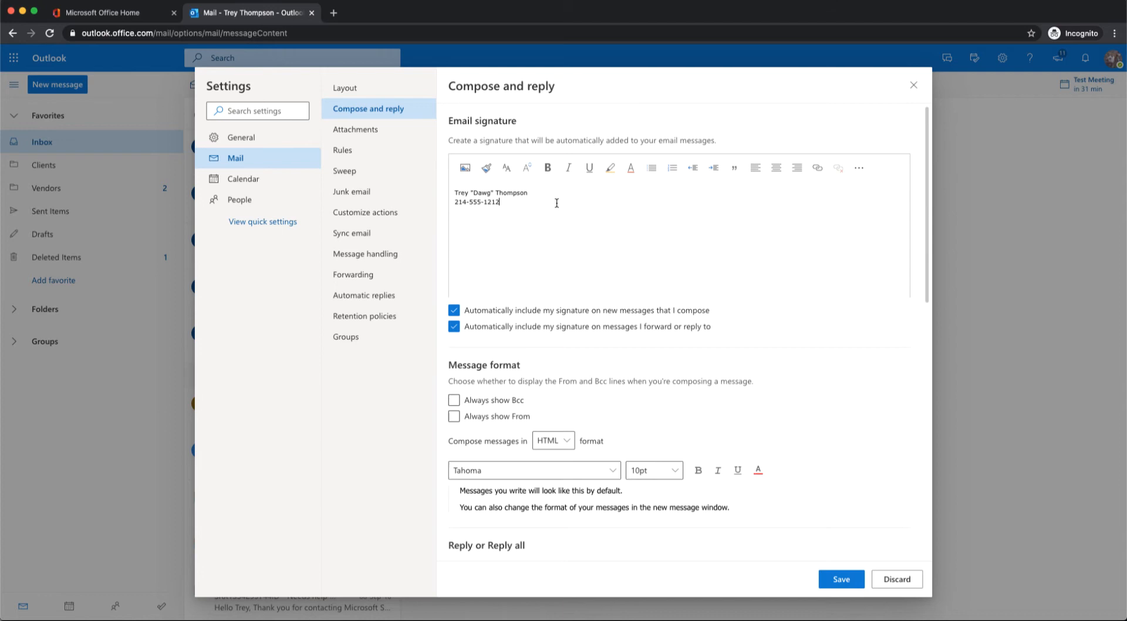
{"action": "mouse_move", "coordinate": [541, 296]}
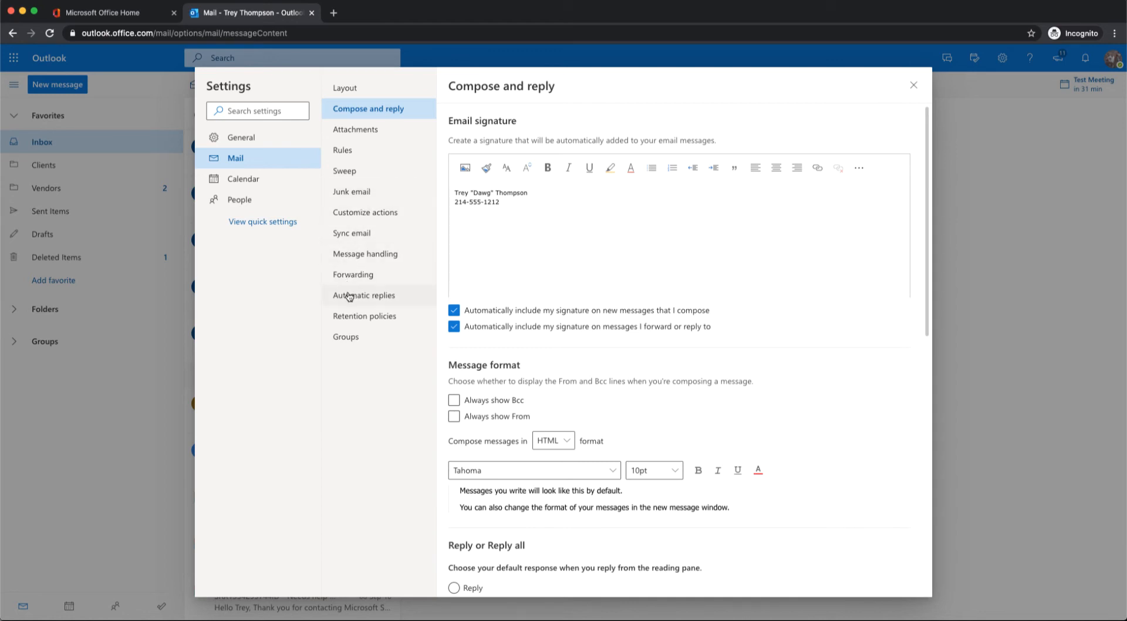
Try automatic replies with Send replies only to contacts, then discard the changes
{"action": "left_click", "coordinate": [364, 295]}
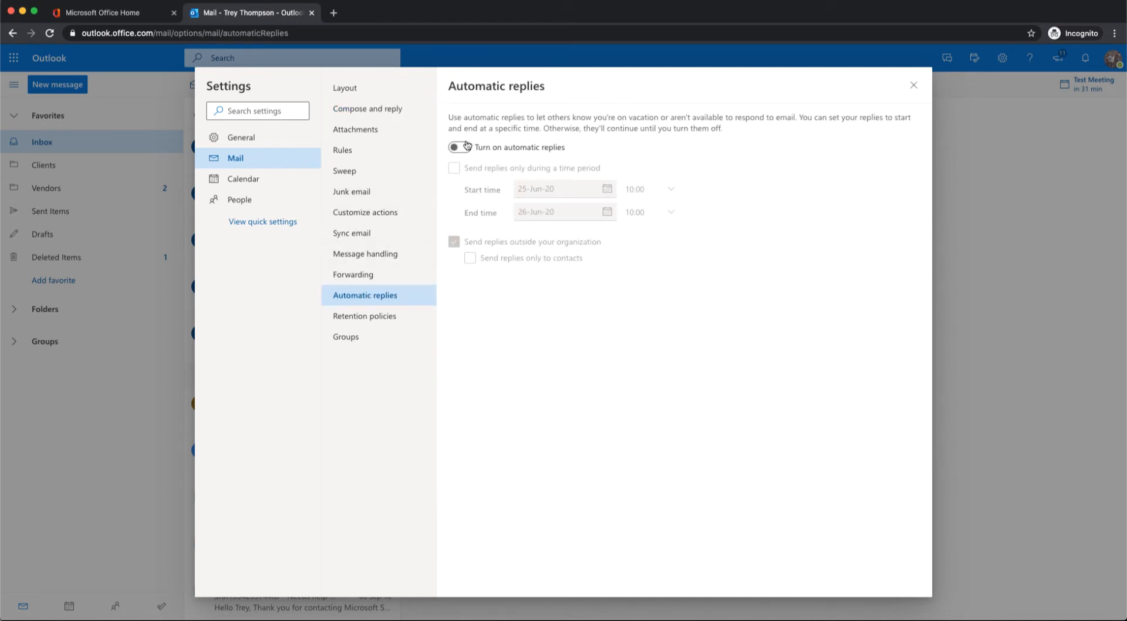
{"action": "left_click", "coordinate": [459, 147]}
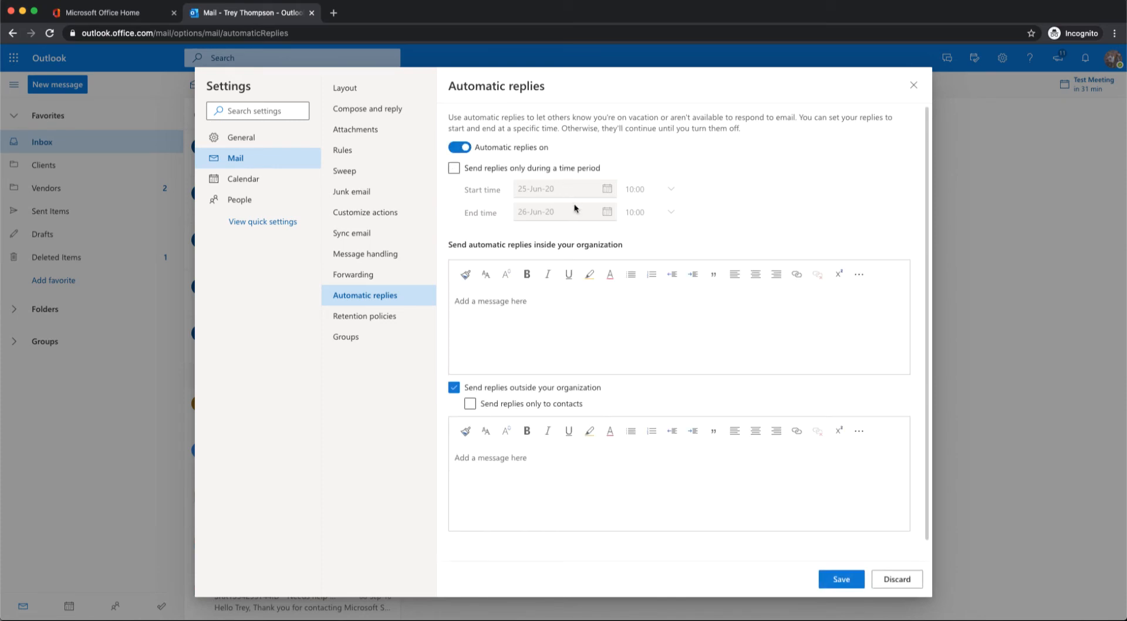
{"action": "mouse_move", "coordinate": [594, 314]}
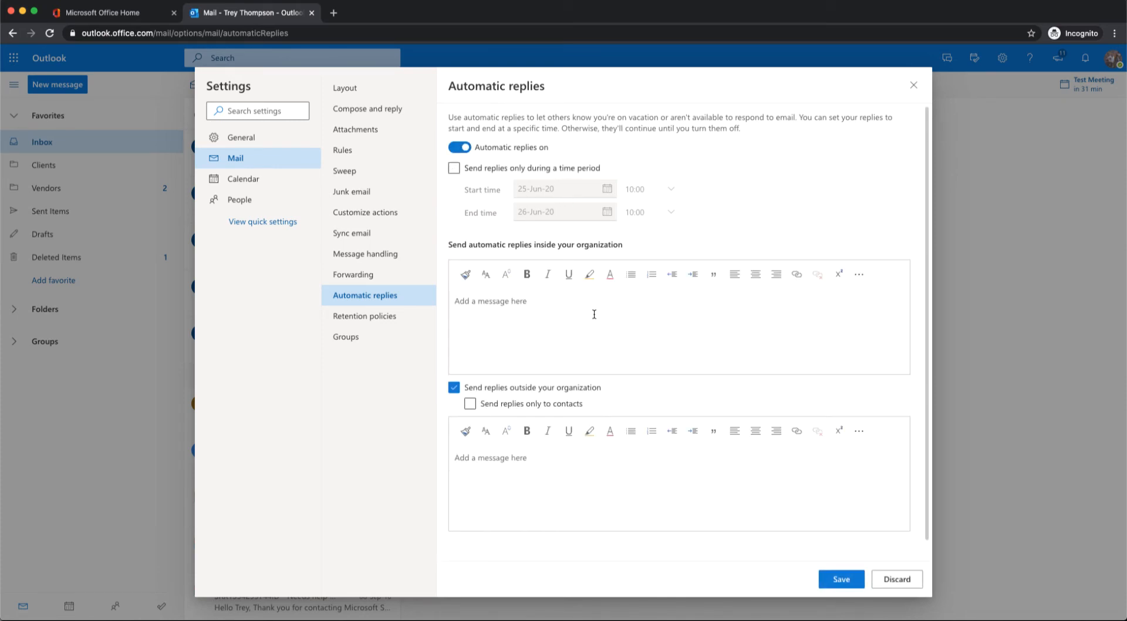
{"action": "mouse_move", "coordinate": [578, 303]}
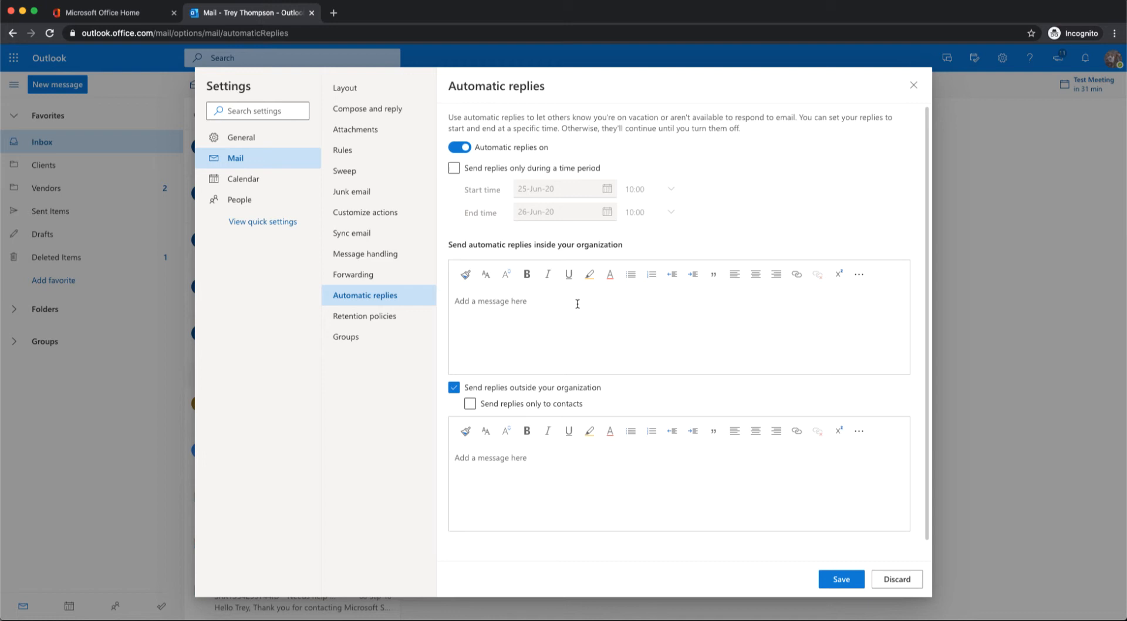
{"action": "mouse_move", "coordinate": [536, 499]}
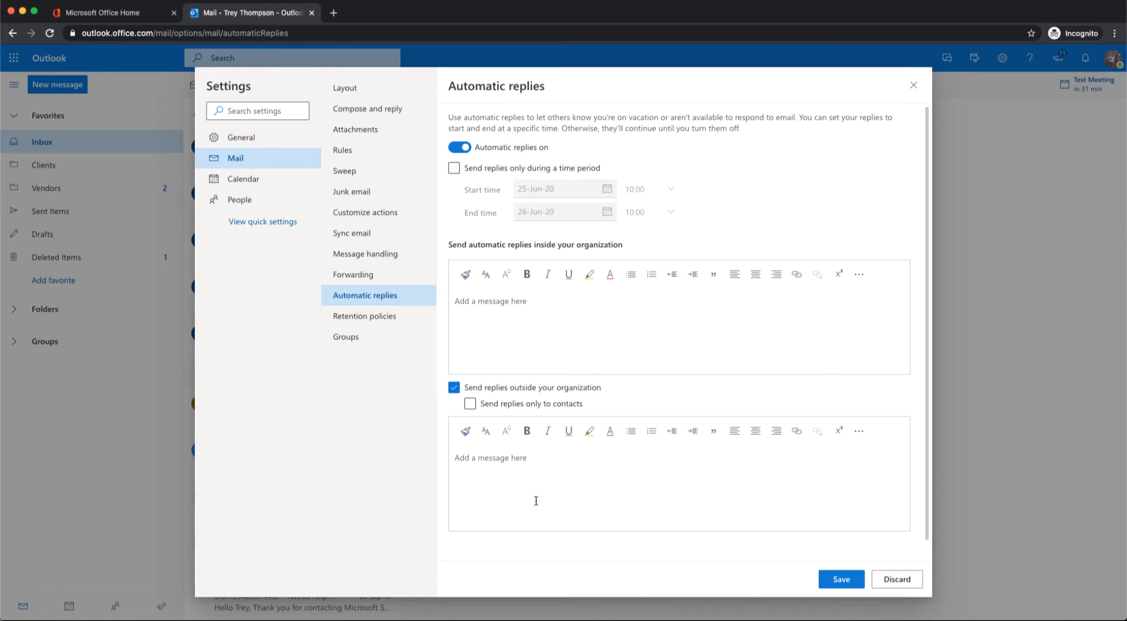
{"action": "mouse_move", "coordinate": [535, 470]}
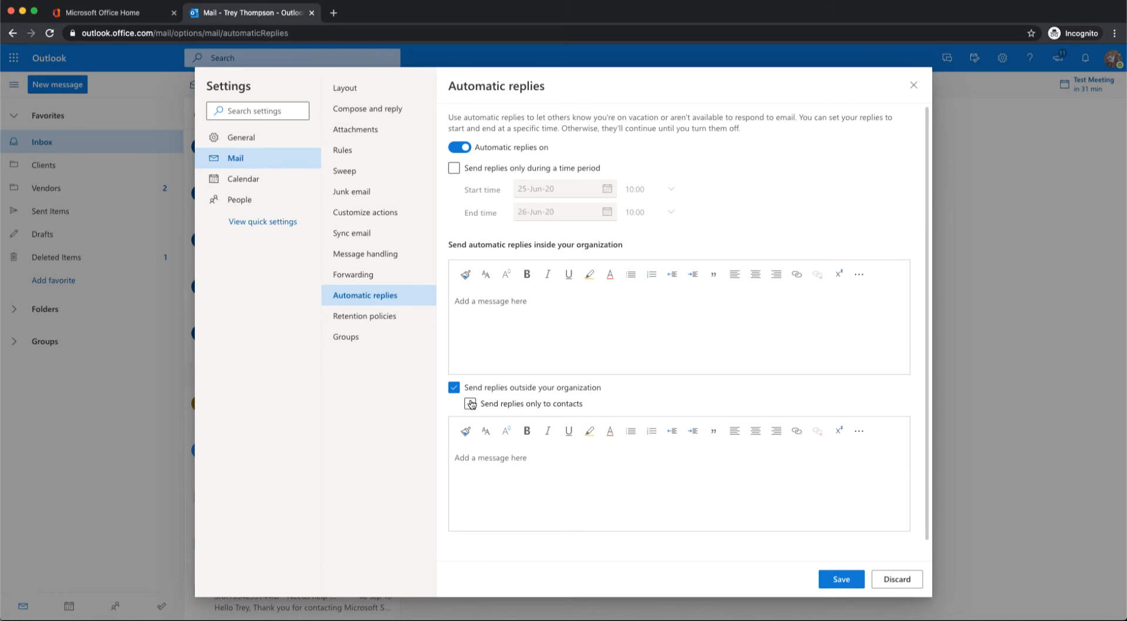
{"action": "left_click", "coordinate": [470, 403]}
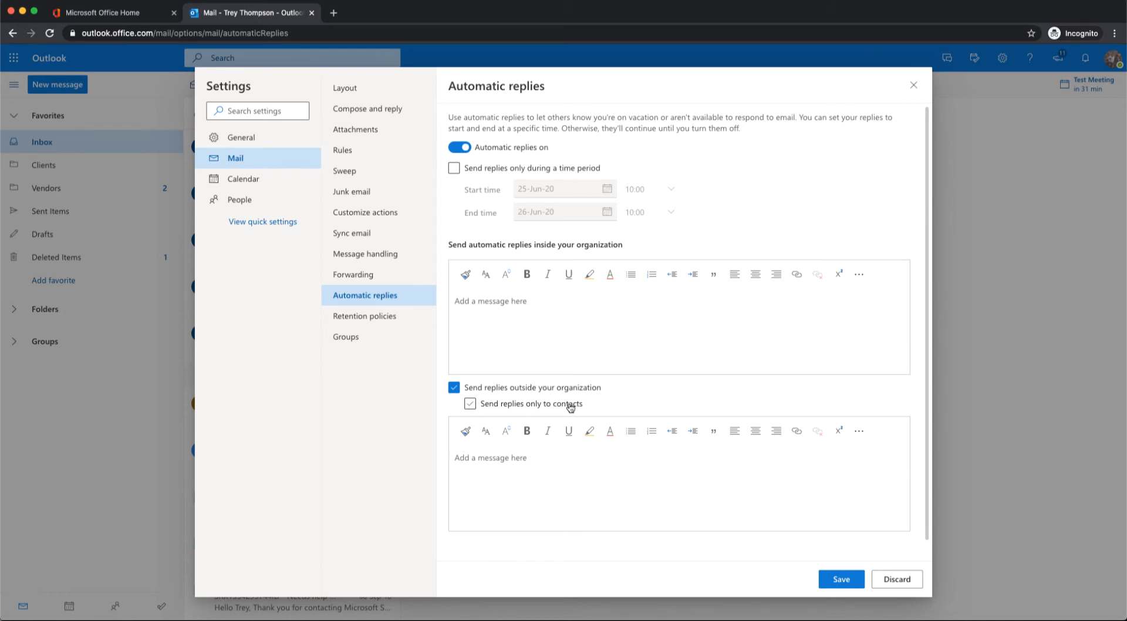
{"action": "left_click", "coordinate": [459, 148]}
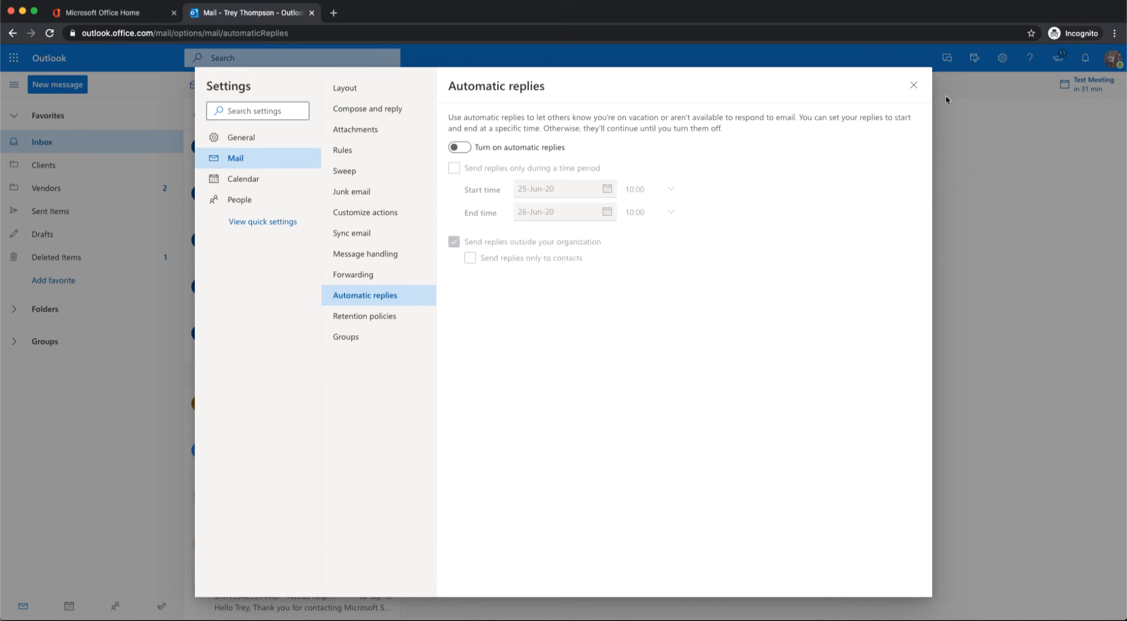
{"action": "mouse_move", "coordinate": [913, 85]}
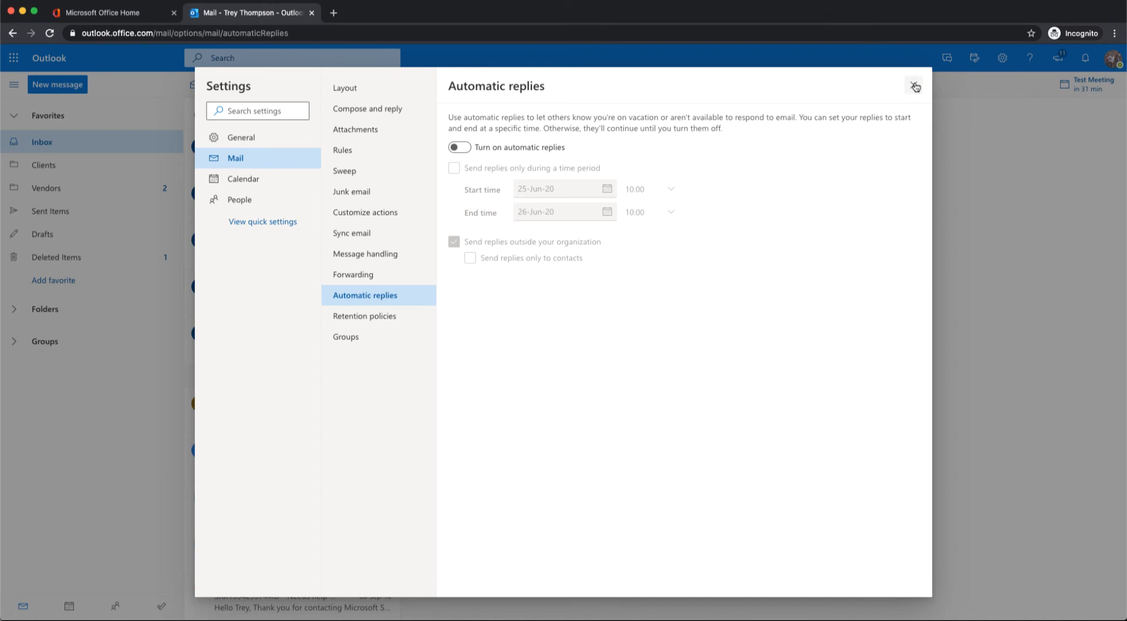
{"action": "mouse_move", "coordinate": [341, 215]}
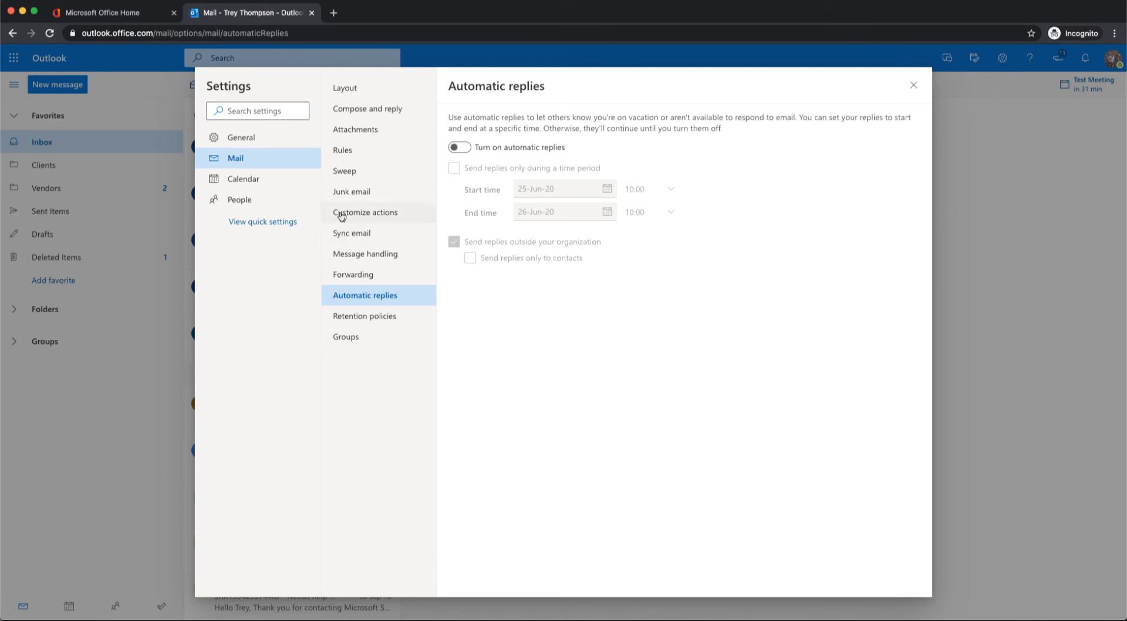
{"action": "mouse_move", "coordinate": [243, 179]}
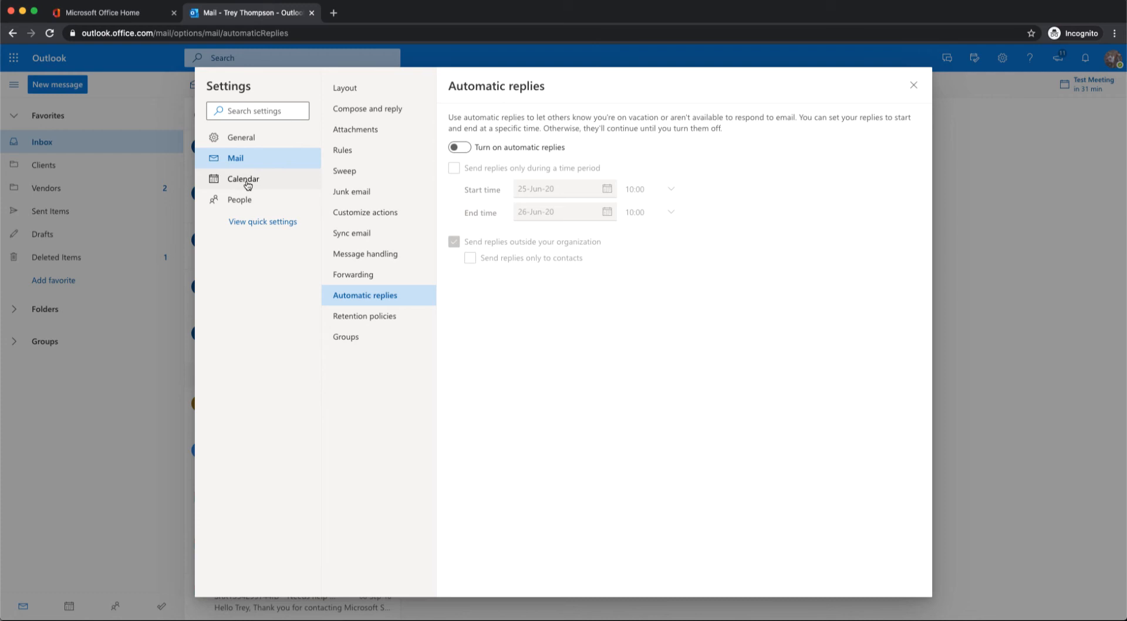
Set calendar hours to 15-minute increments with a Monday–Friday work week, then close settings
{"action": "left_click", "coordinate": [243, 179]}
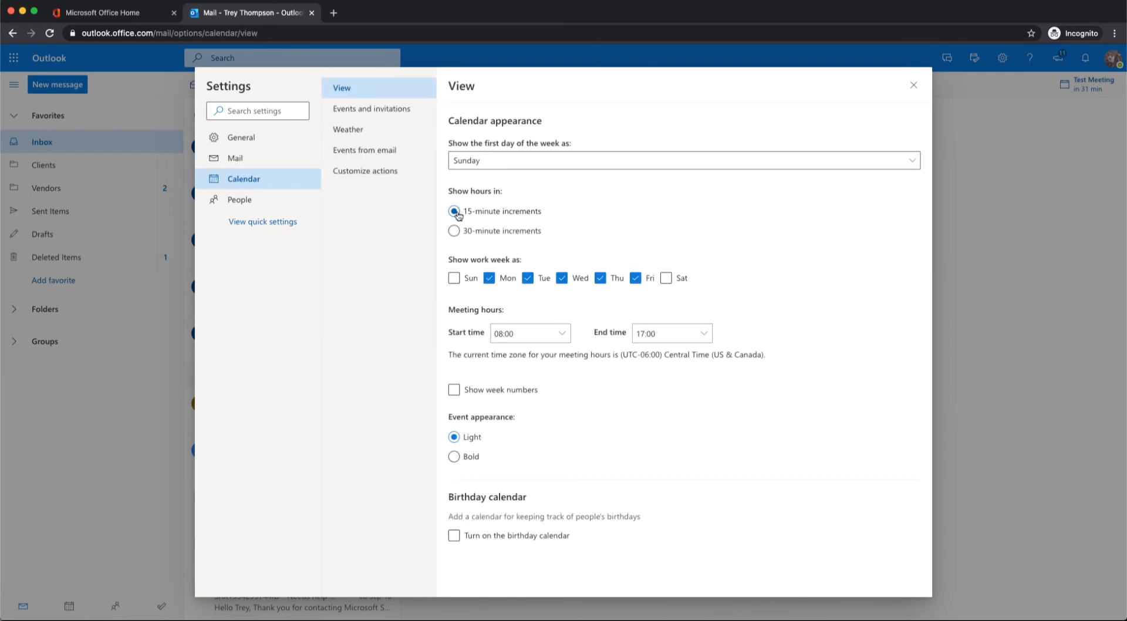
{"action": "left_click", "coordinate": [453, 210]}
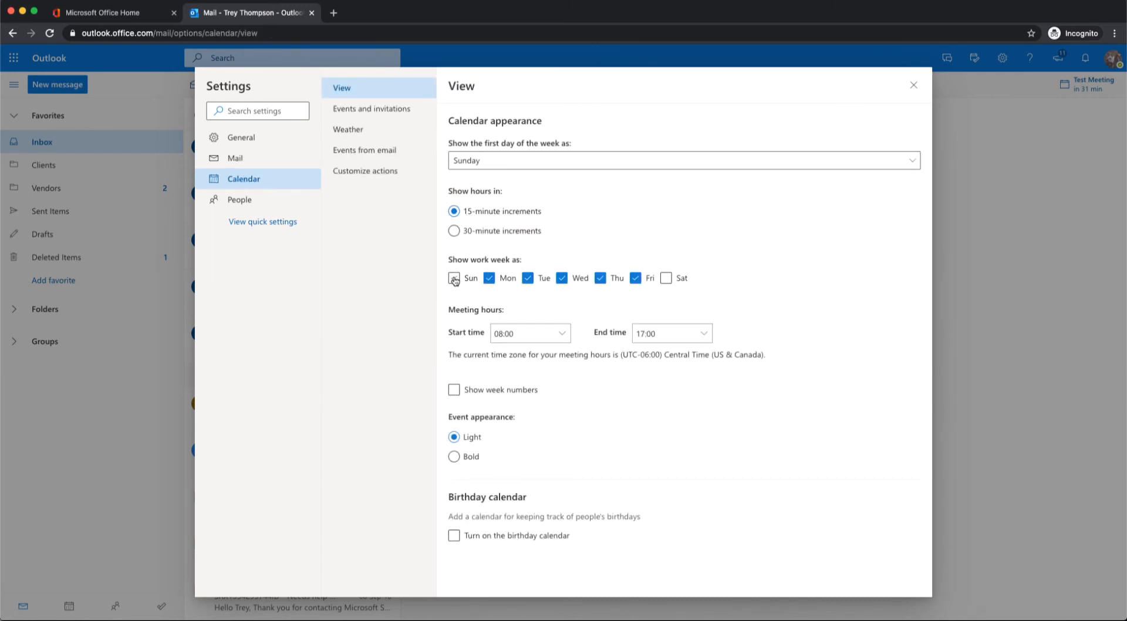
{"action": "left_click", "coordinate": [453, 278]}
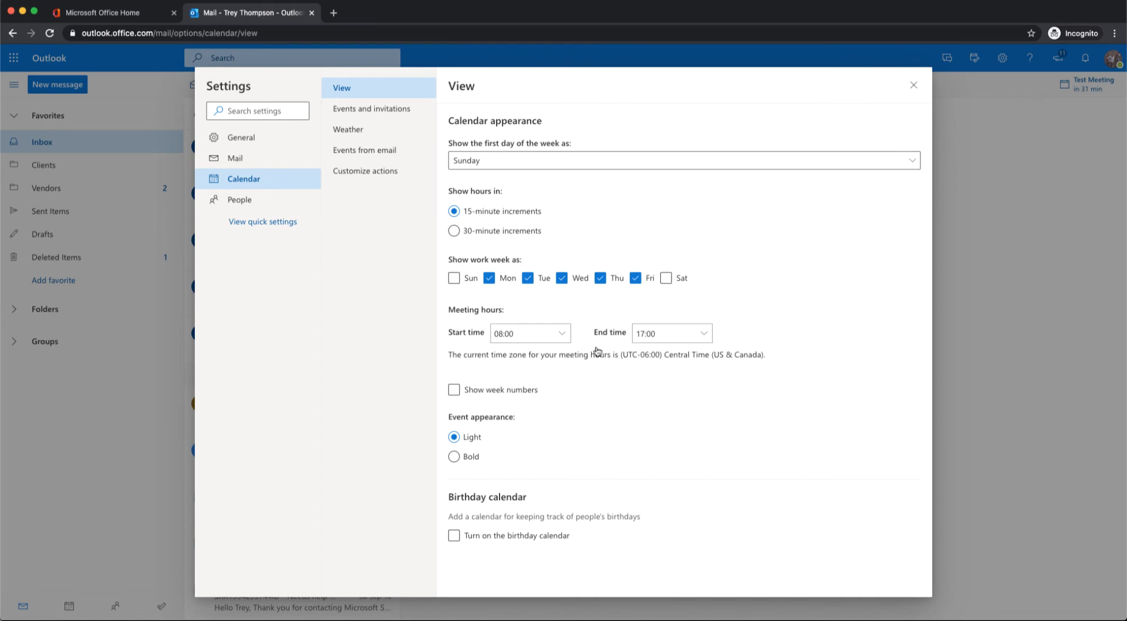
{"action": "mouse_move", "coordinate": [543, 370]}
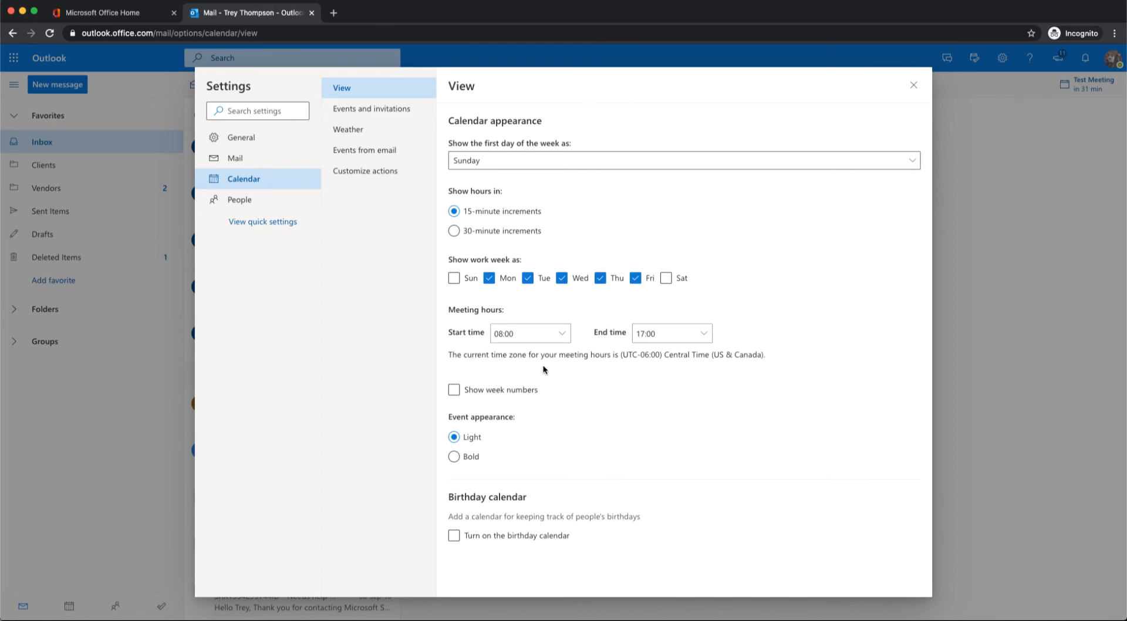
{"action": "mouse_move", "coordinate": [913, 85]}
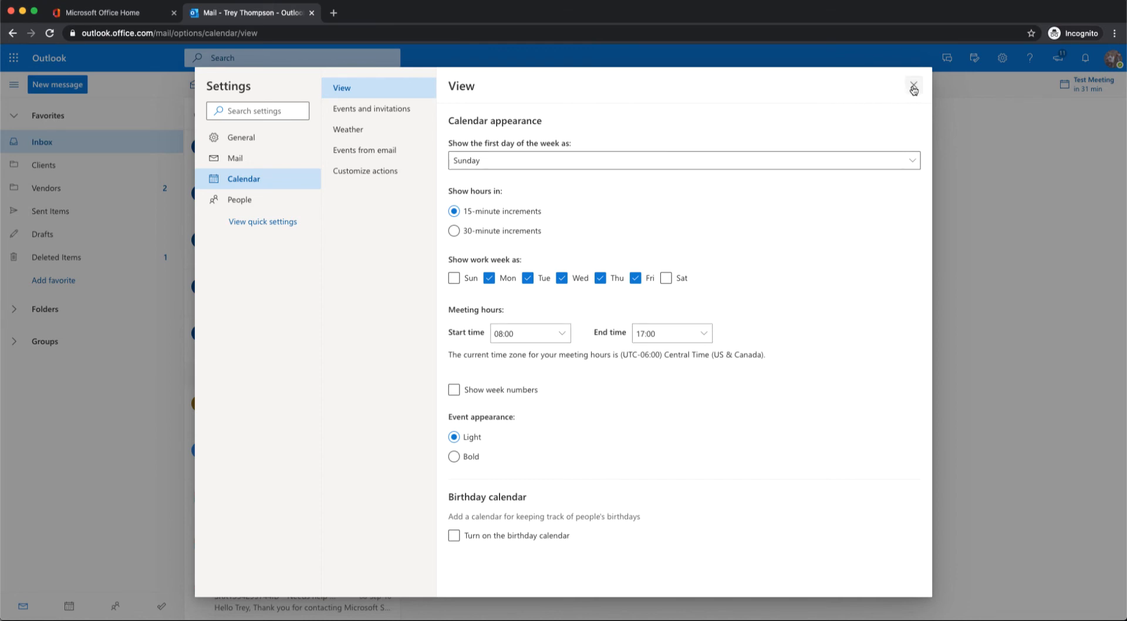
{"action": "left_click", "coordinate": [913, 86]}
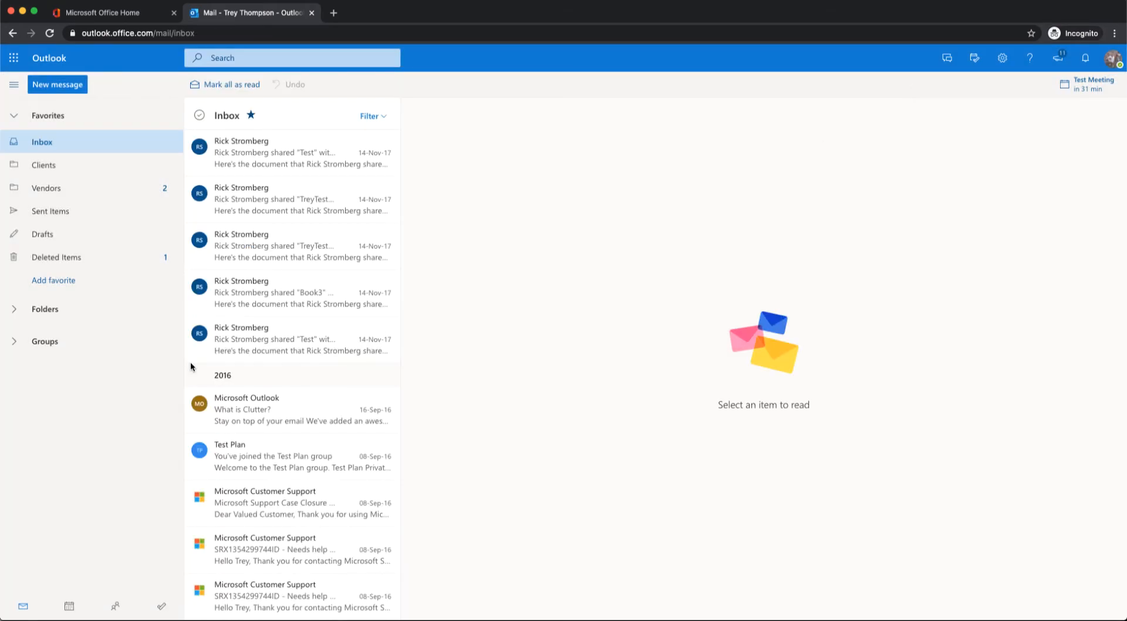
{"action": "mouse_move", "coordinate": [115, 606]}
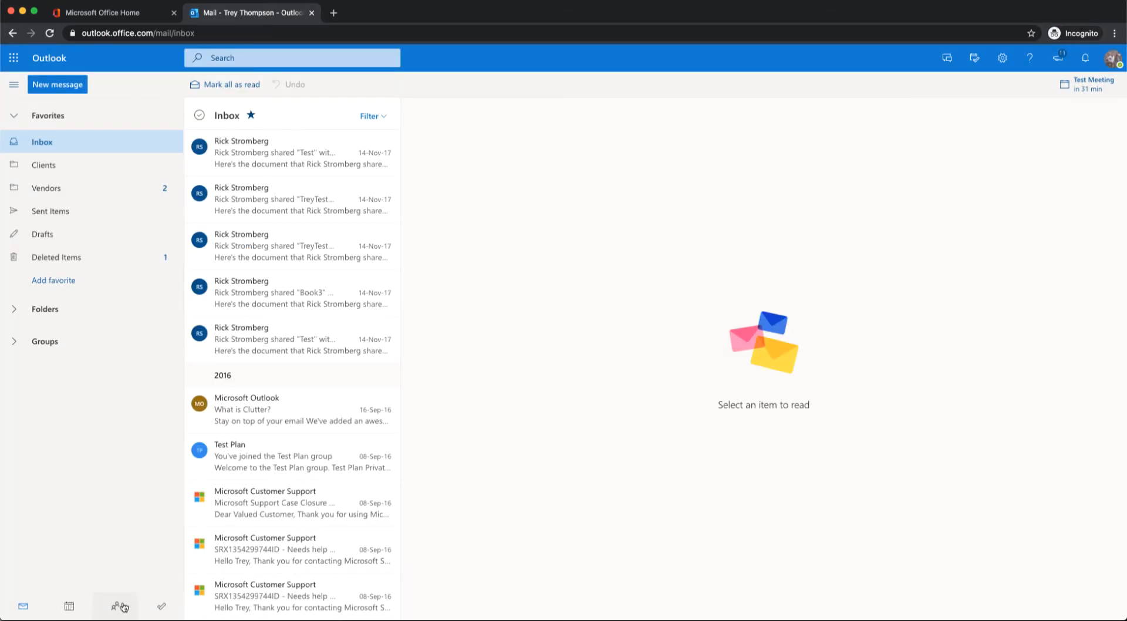
Switch to the calendar in month view and add the shared person's calendar
{"action": "left_click", "coordinate": [68, 606]}
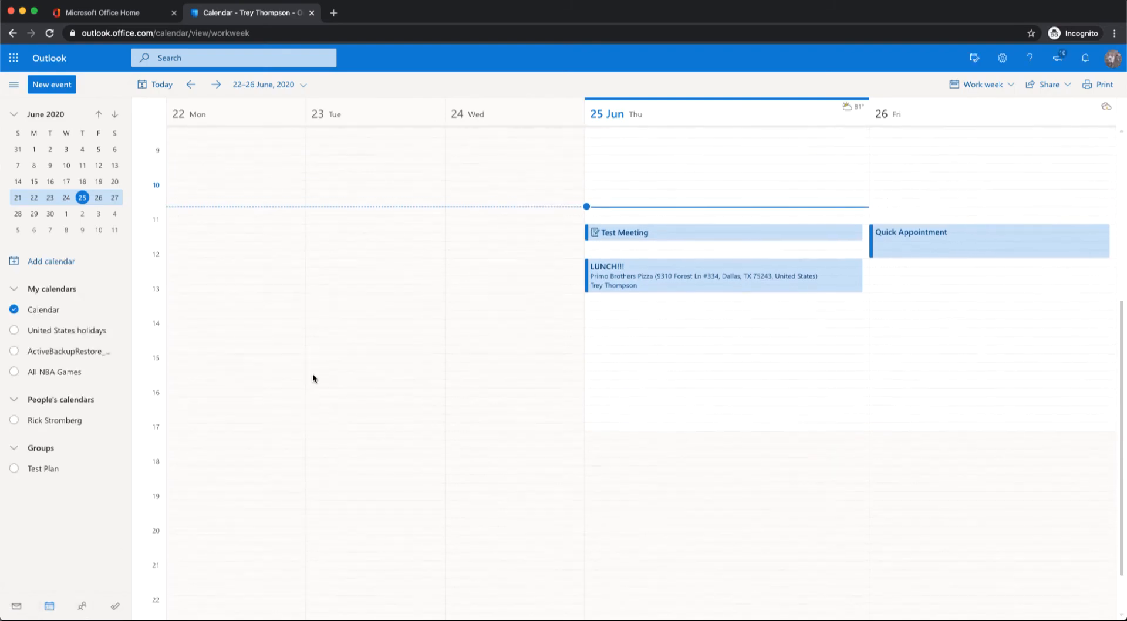
{"action": "left_click", "coordinate": [980, 85]}
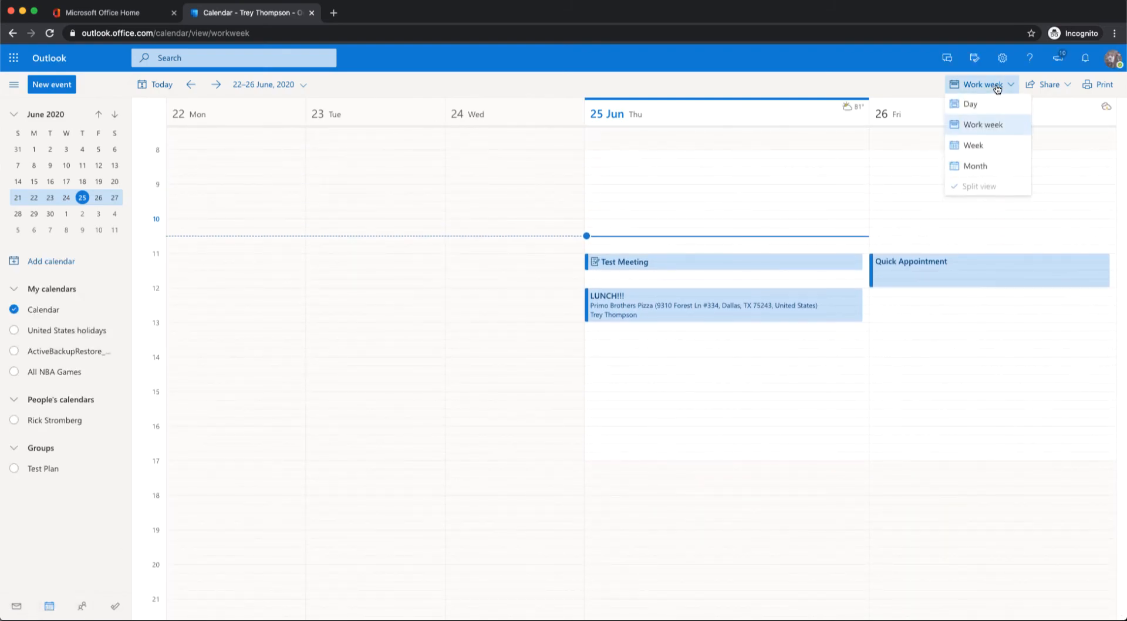
{"action": "mouse_move", "coordinate": [974, 165]}
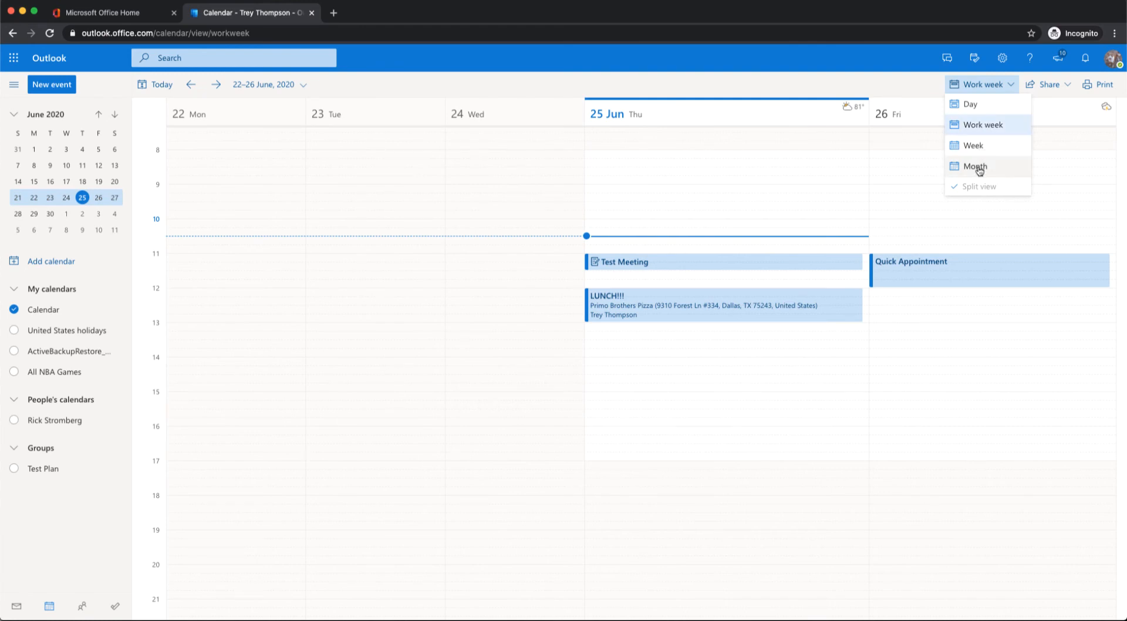
{"action": "left_click", "coordinate": [975, 165]}
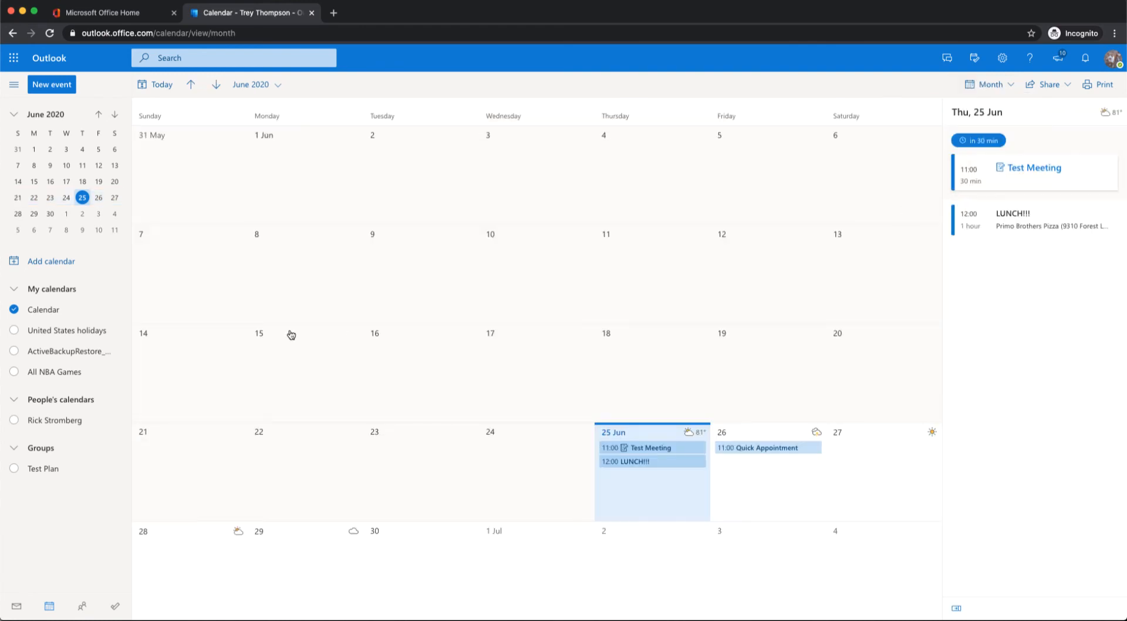
{"action": "mouse_move", "coordinate": [54, 420]}
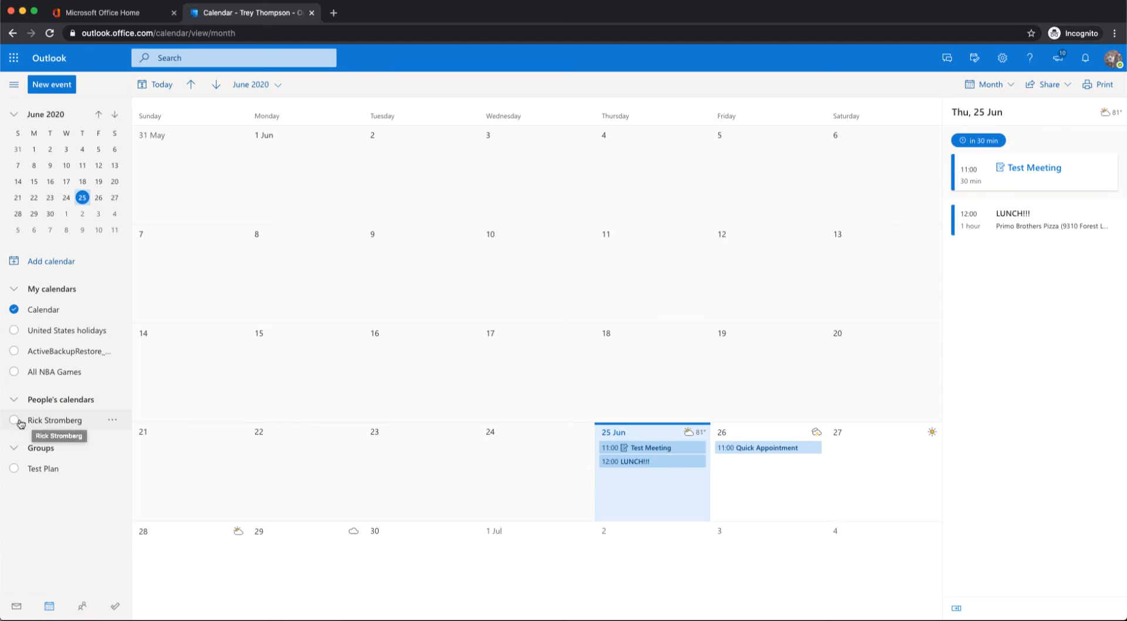
{"action": "left_click", "coordinate": [14, 420]}
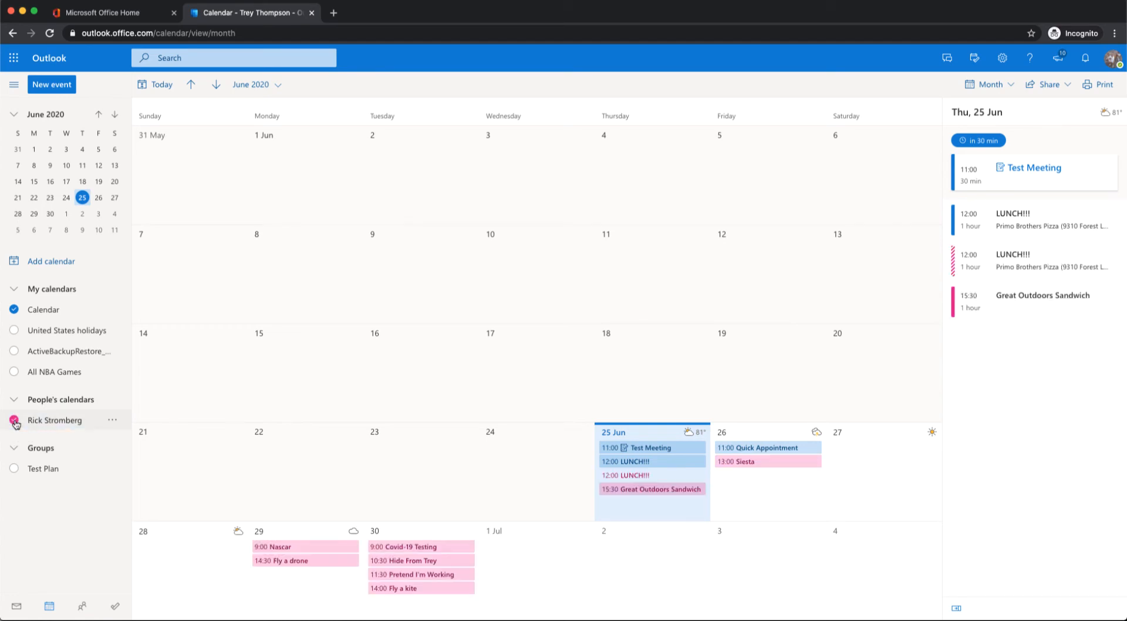
Show one week with Split view off so both calendars merge into one grid
{"action": "left_click", "coordinate": [991, 84]}
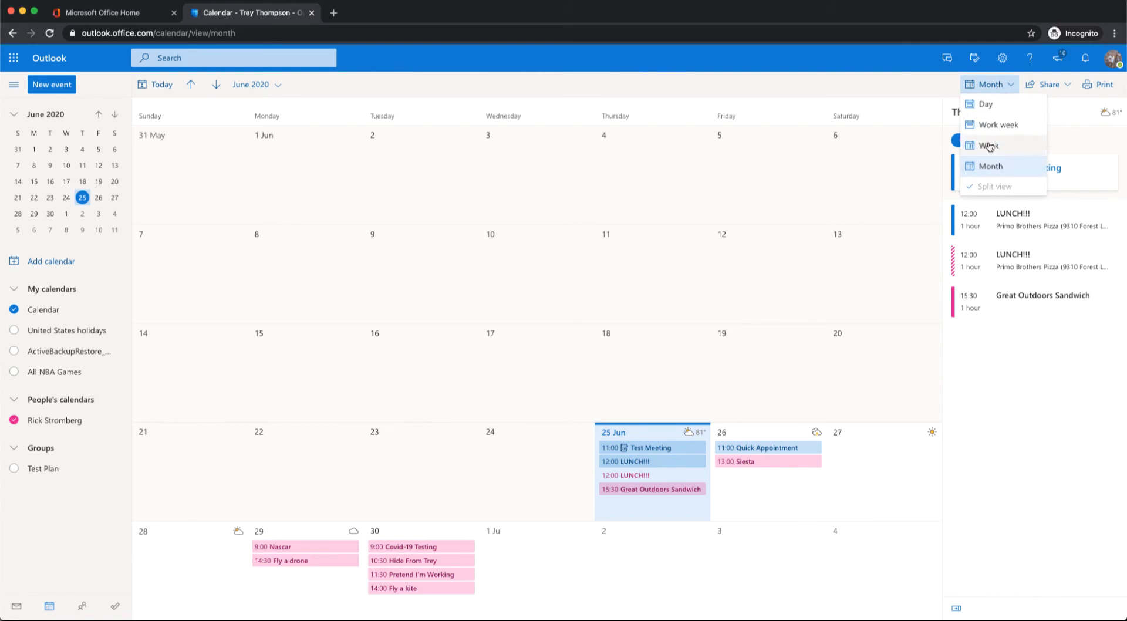
{"action": "left_click", "coordinate": [989, 146]}
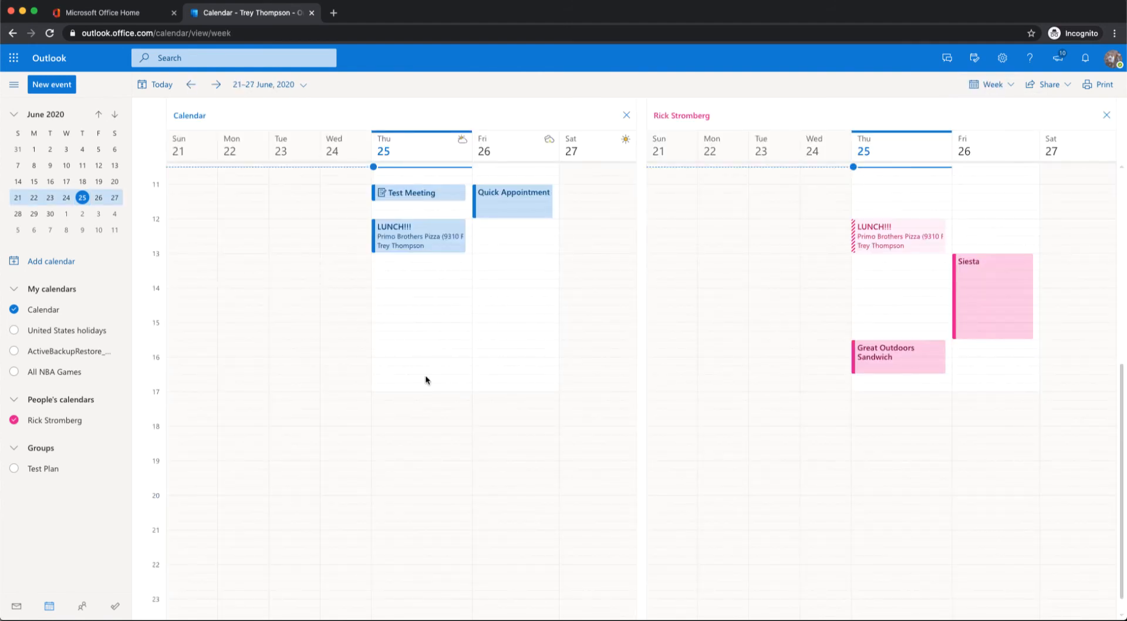
{"action": "left_click", "coordinate": [992, 84]}
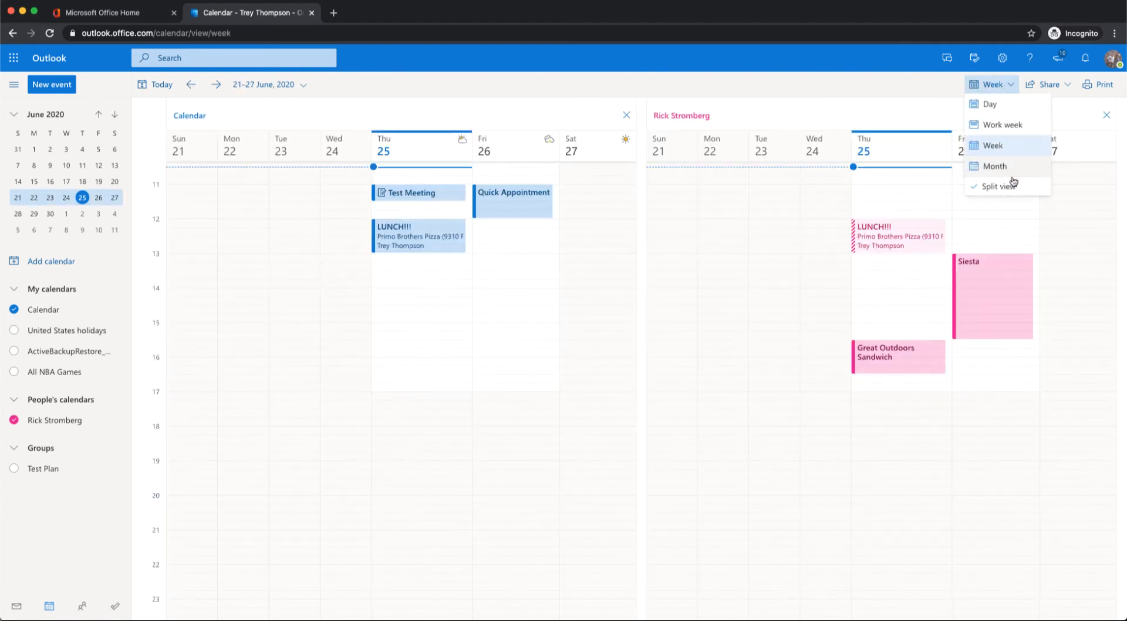
{"action": "left_click", "coordinate": [1000, 187]}
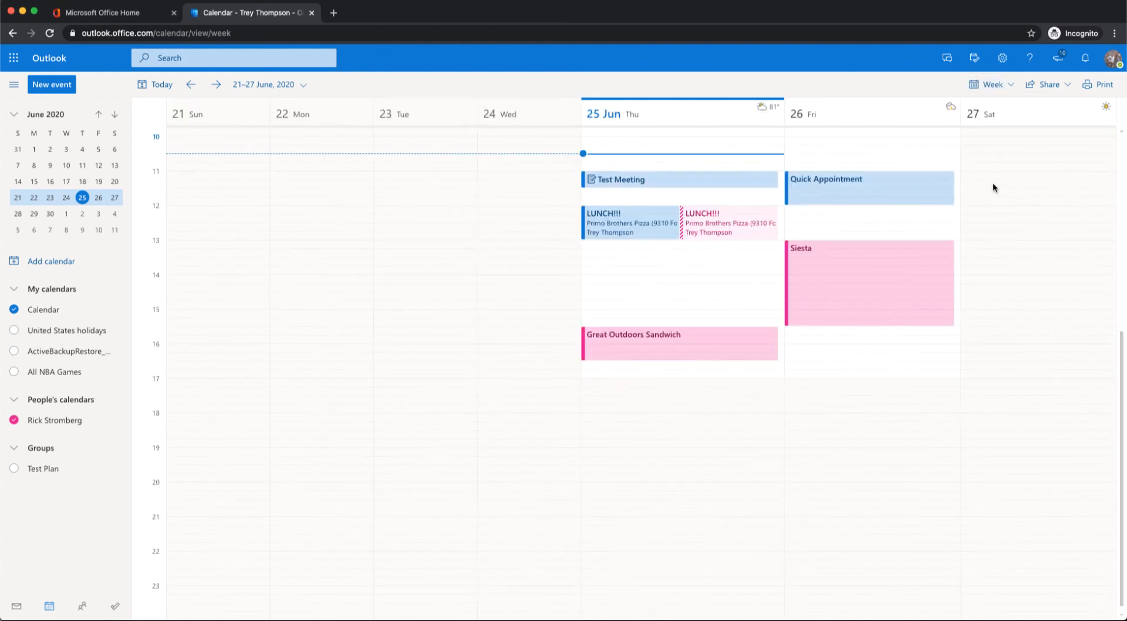
{"action": "scroll", "scroll_direction": "up", "scroll_amount": 3}
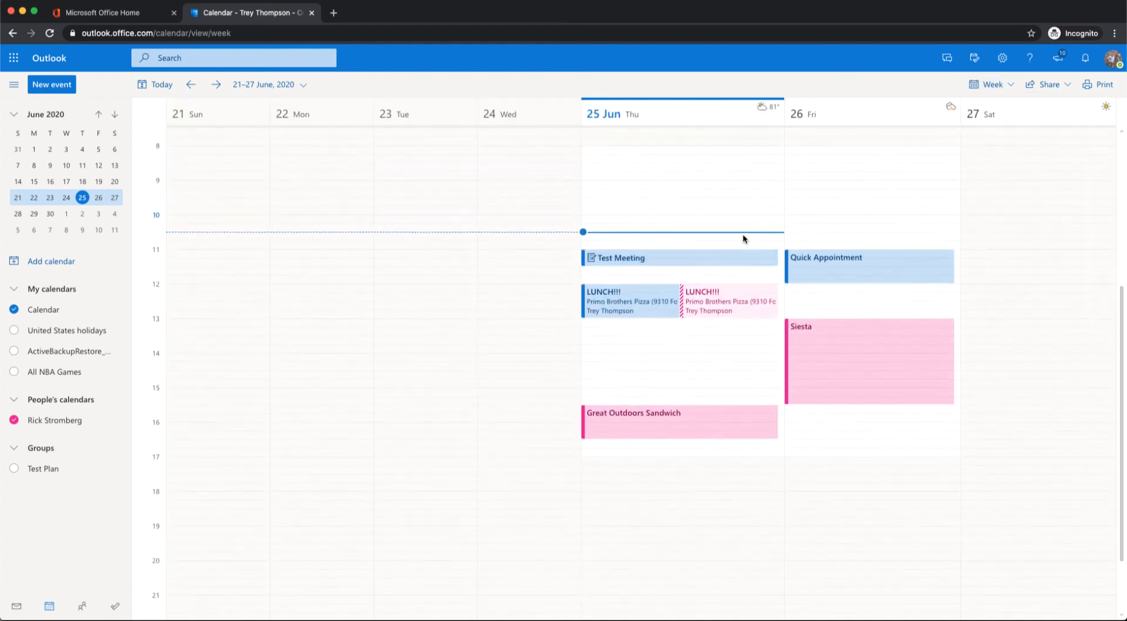
{"action": "mouse_move", "coordinate": [208, 346]}
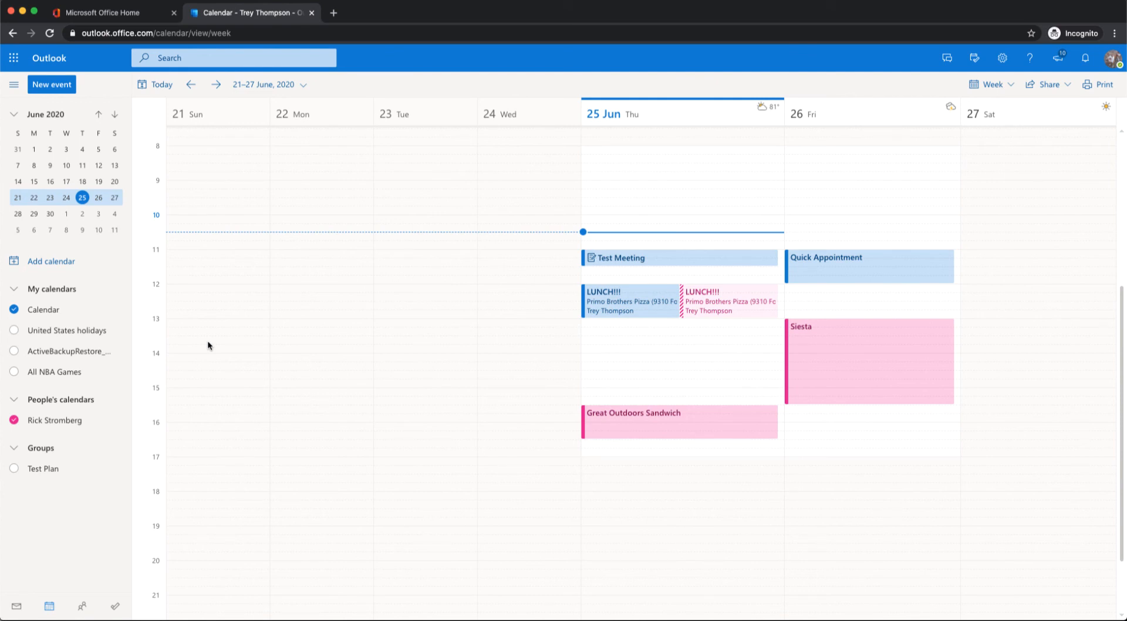
{"action": "mouse_move", "coordinate": [82, 606]}
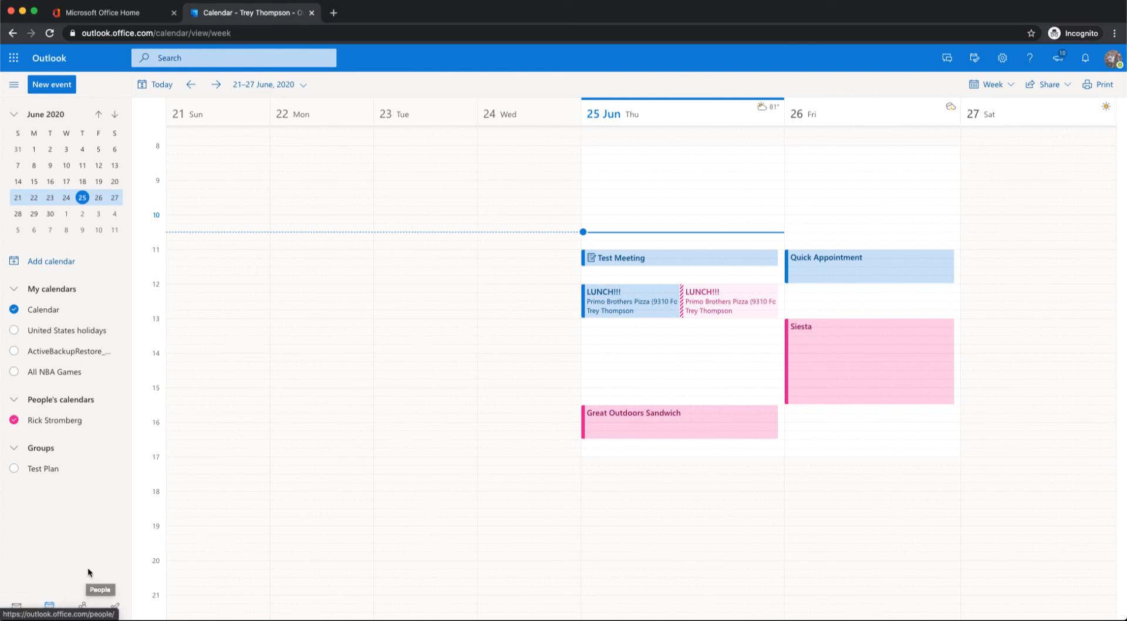
Go to People, view the first contact, and start a new contact
{"action": "left_click", "coordinate": [65, 602]}
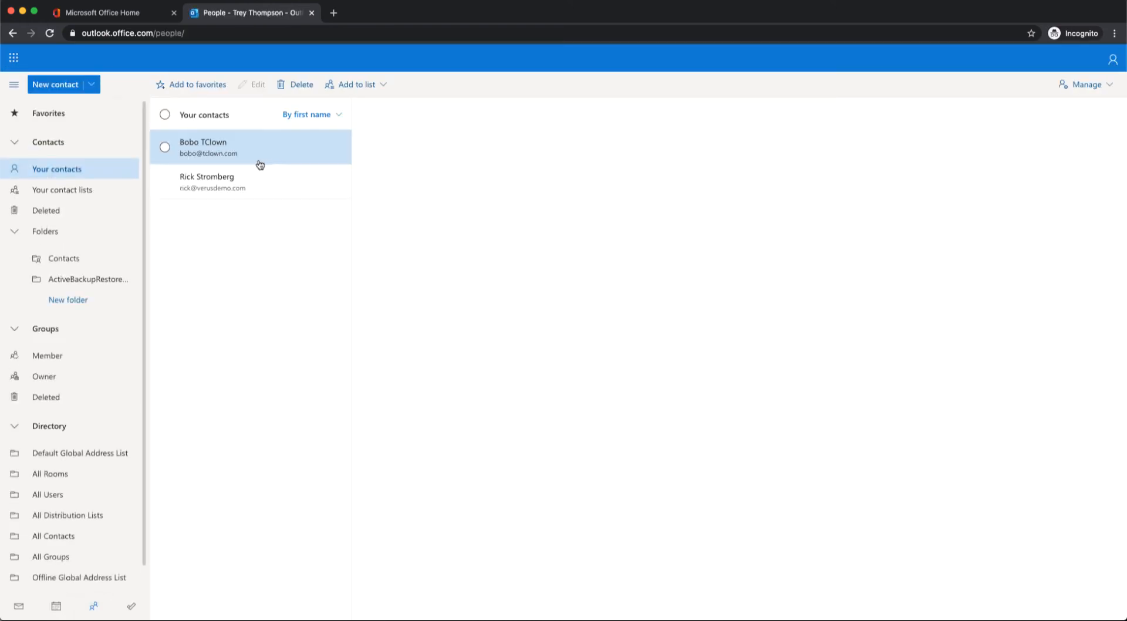
{"action": "left_click", "coordinate": [250, 181]}
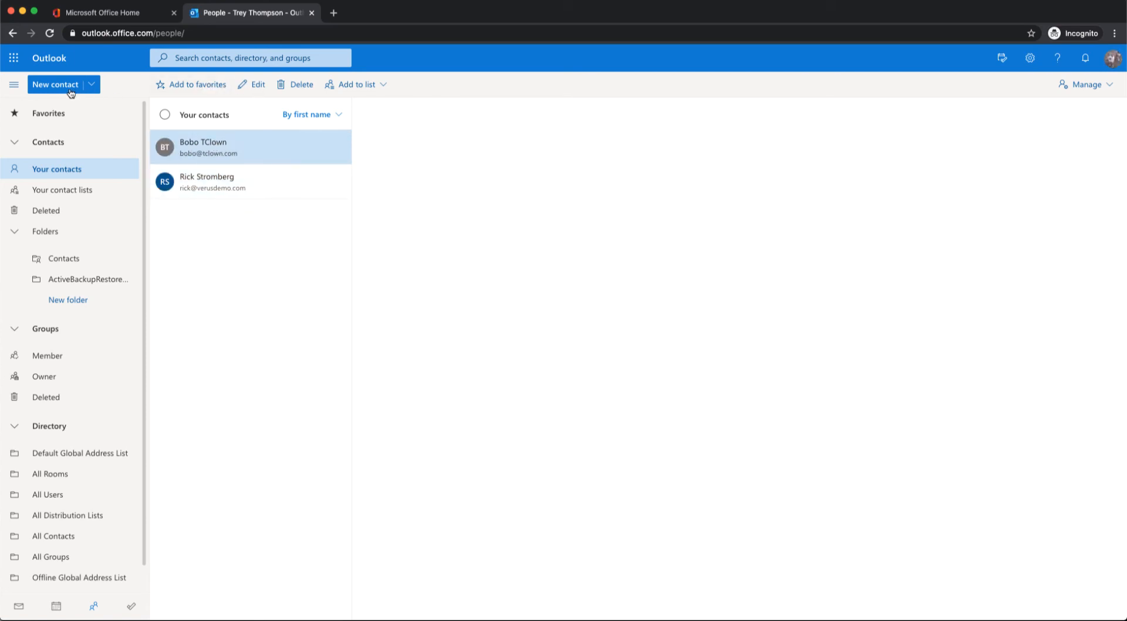
{"action": "left_click", "coordinate": [55, 85]}
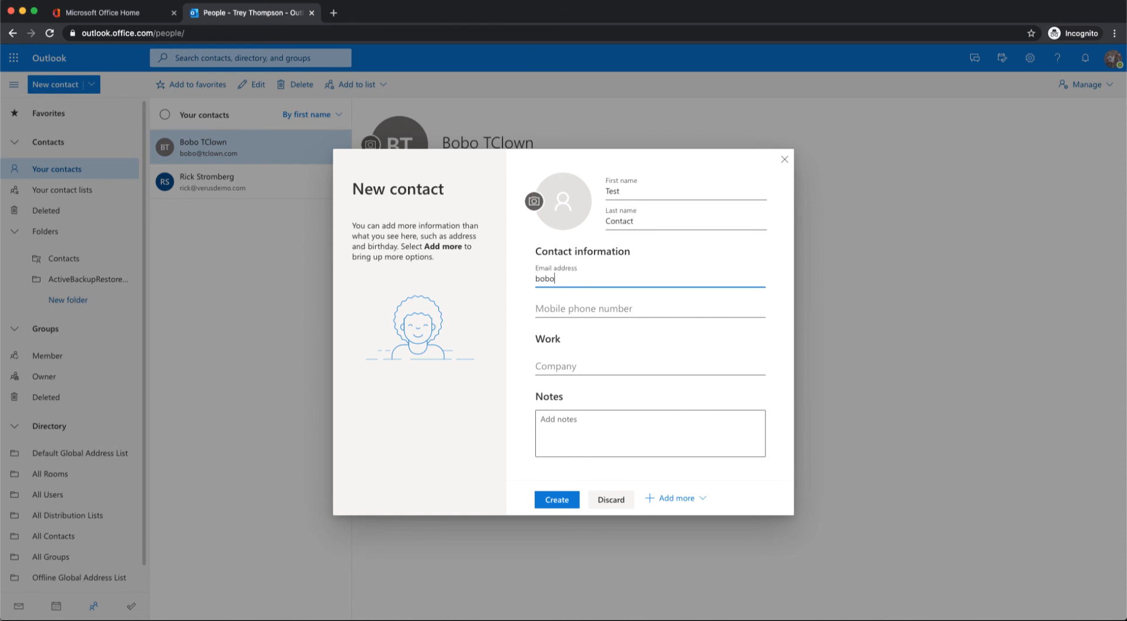
Enter the name Test Contact and a tclownusa email address, then create the contact
{"action": "type", "text": "@tclownusa.c"}
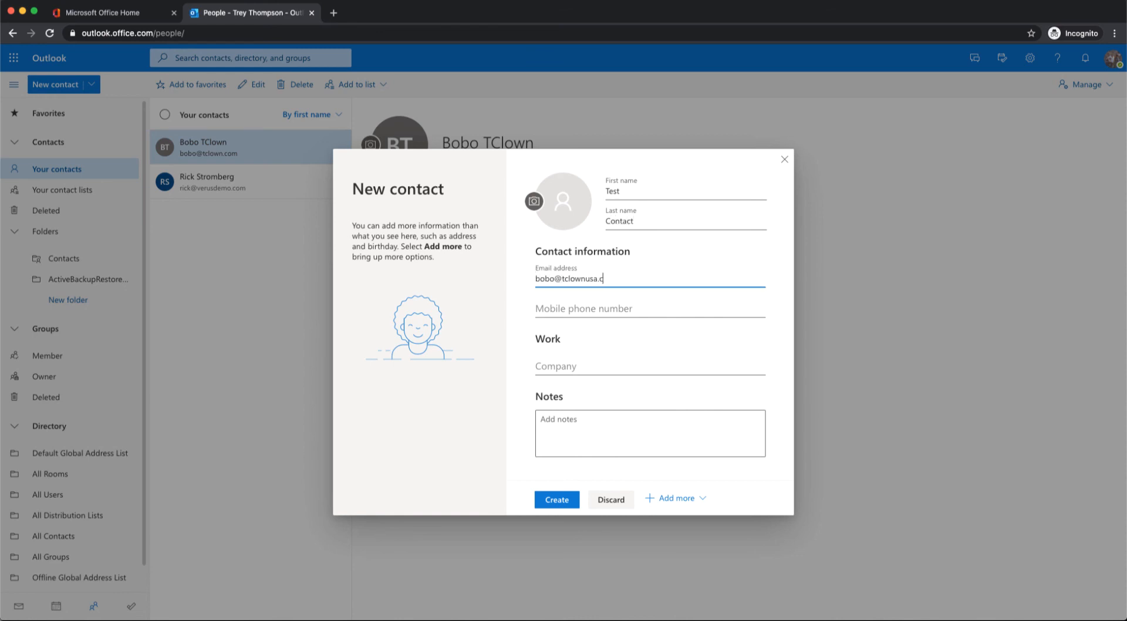
{"action": "left_click", "coordinate": [556, 499]}
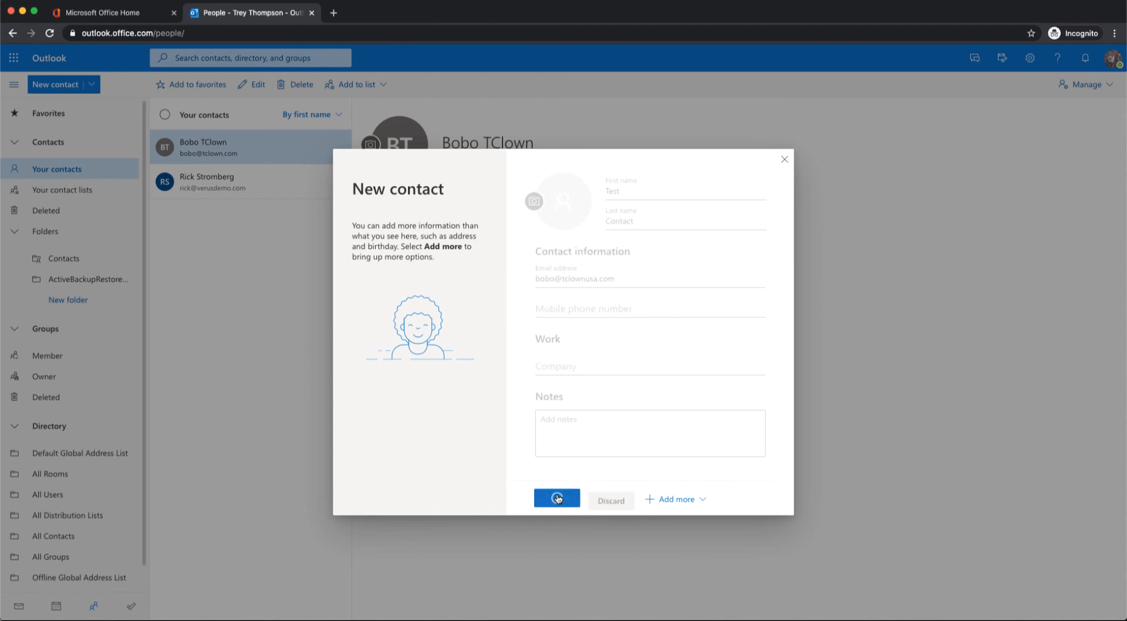
{"action": "left_click", "coordinate": [556, 499]}
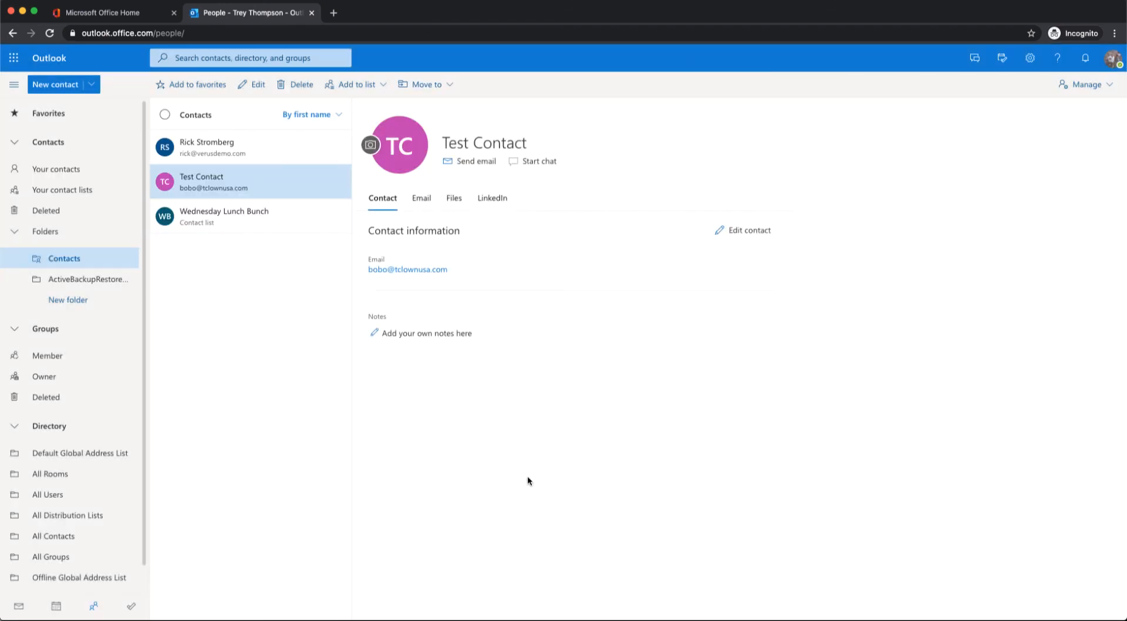
{"action": "mouse_move", "coordinate": [270, 185]}
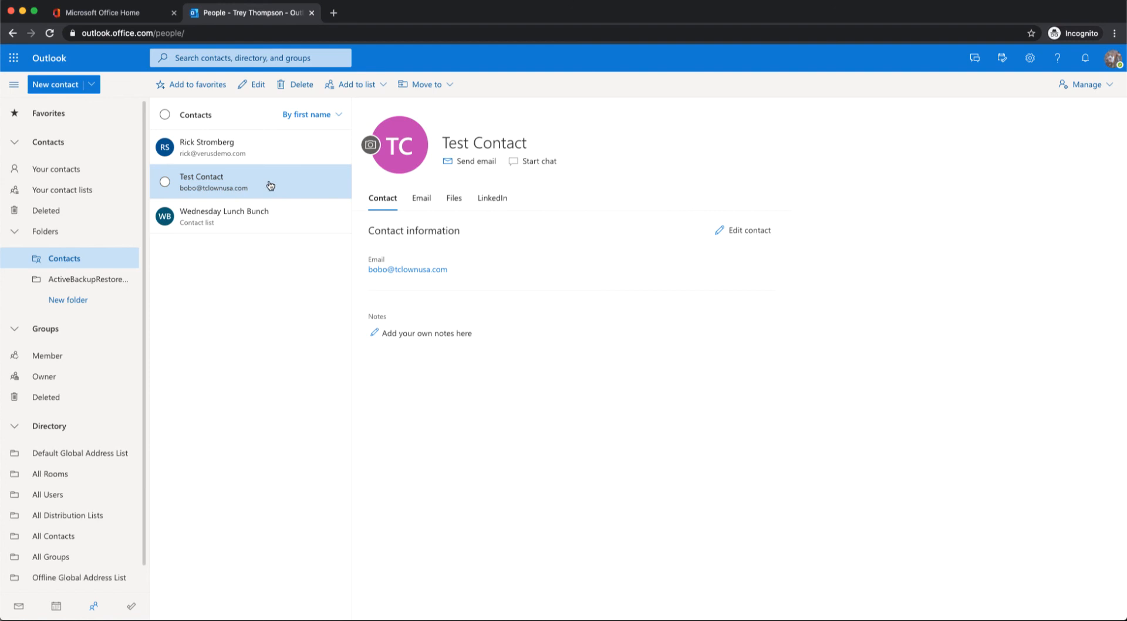
Edit Test Contact to add mobile number 214555333 via Add more > Phone > Mobile, and save
{"action": "left_click", "coordinate": [747, 230]}
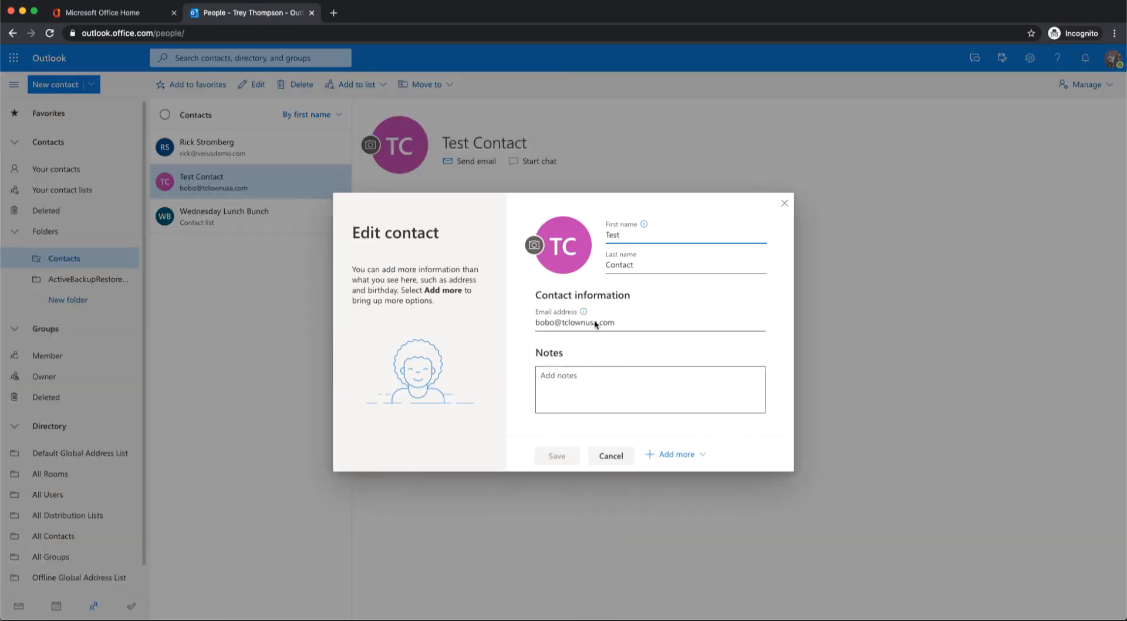
{"action": "mouse_move", "coordinate": [709, 348]}
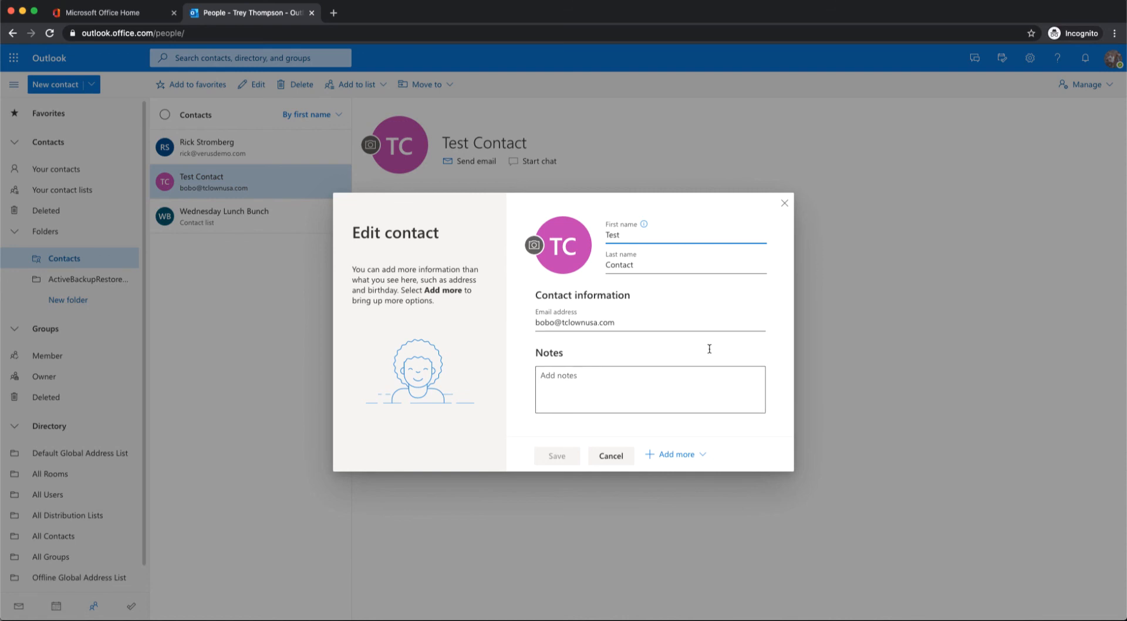
{"action": "mouse_move", "coordinate": [703, 454]}
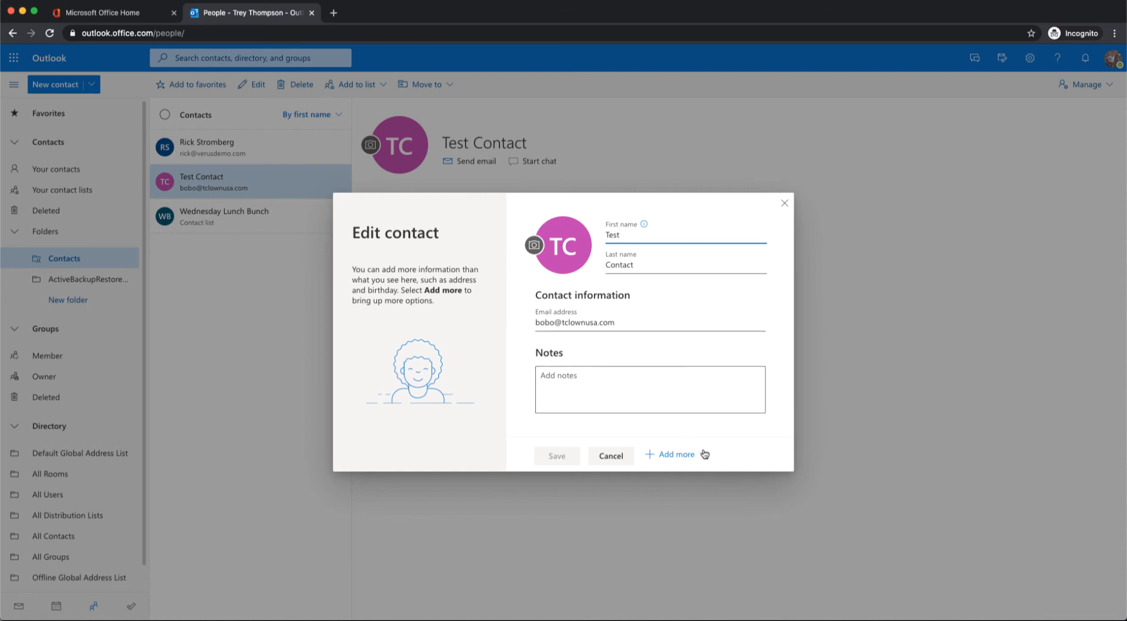
{"action": "left_click", "coordinate": [673, 453]}
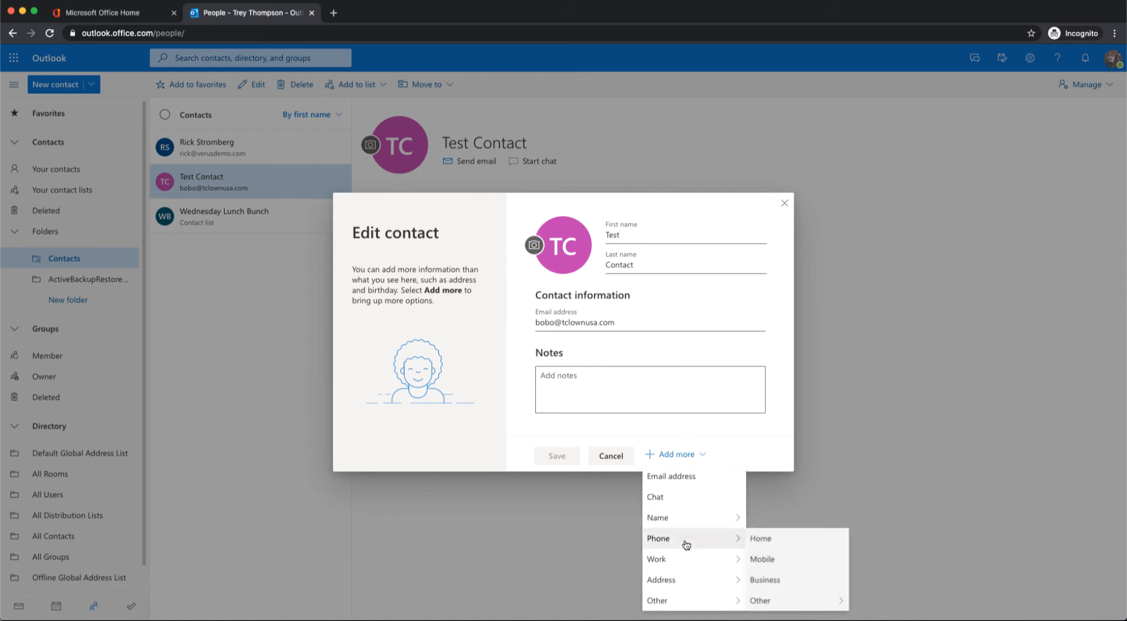
{"action": "left_click", "coordinate": [761, 559]}
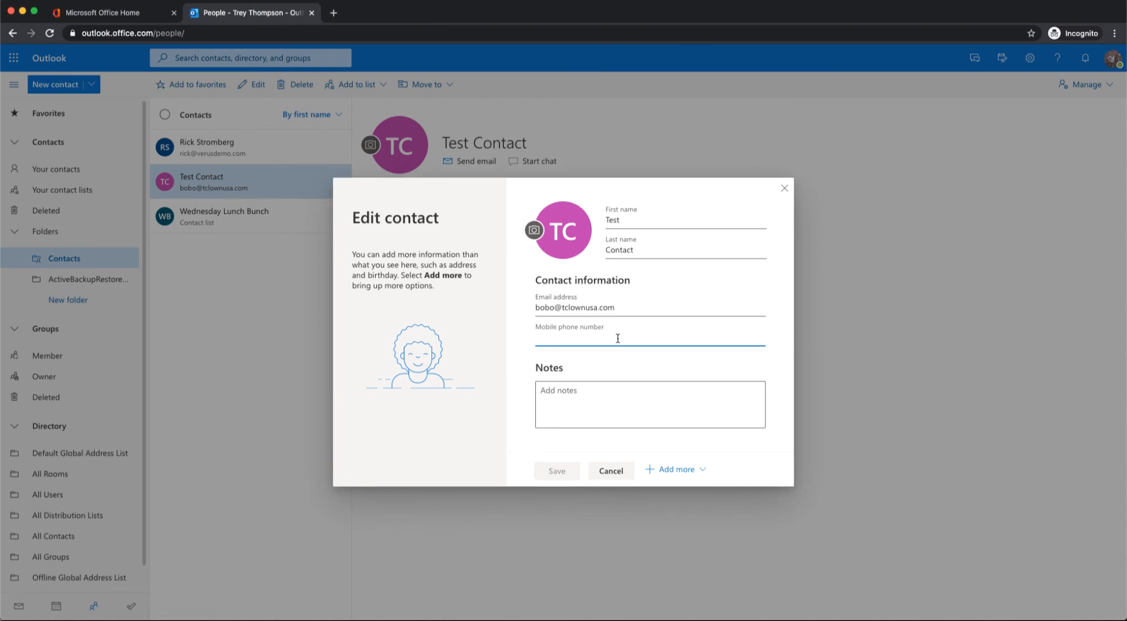
{"action": "type", "text": "214555333"}
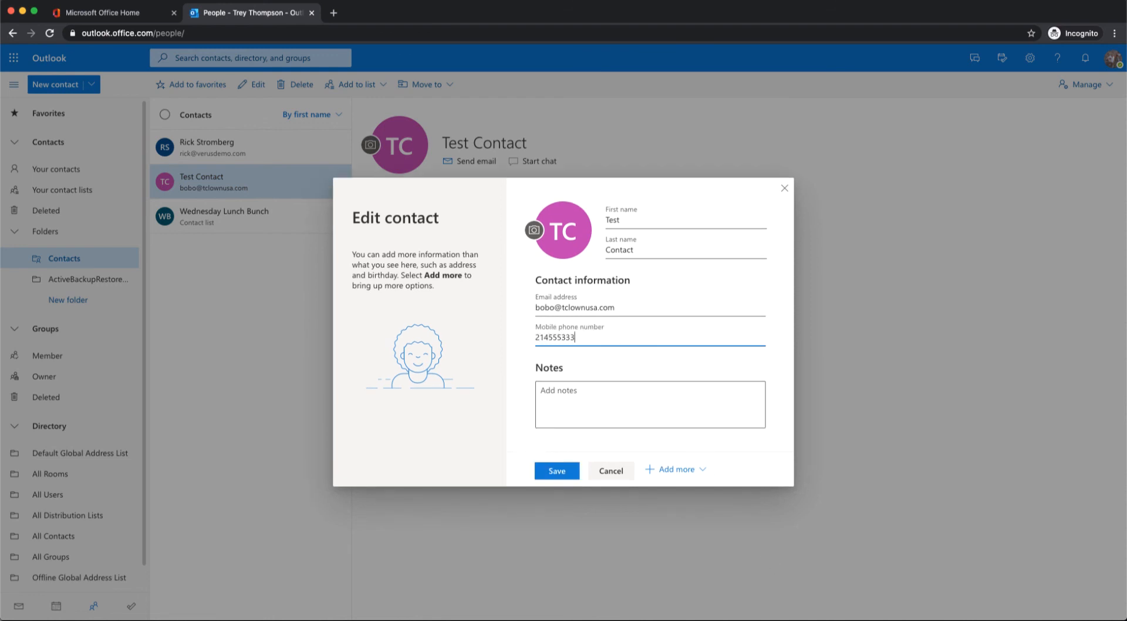
{"action": "left_click", "coordinate": [556, 470]}
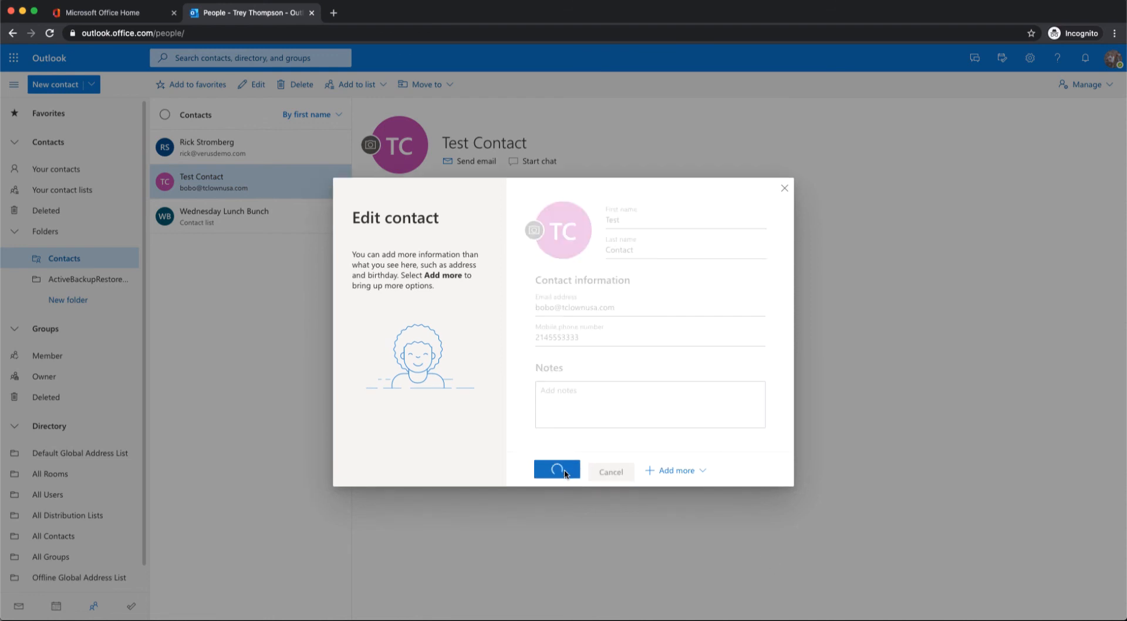
{"action": "left_click", "coordinate": [556, 470]}
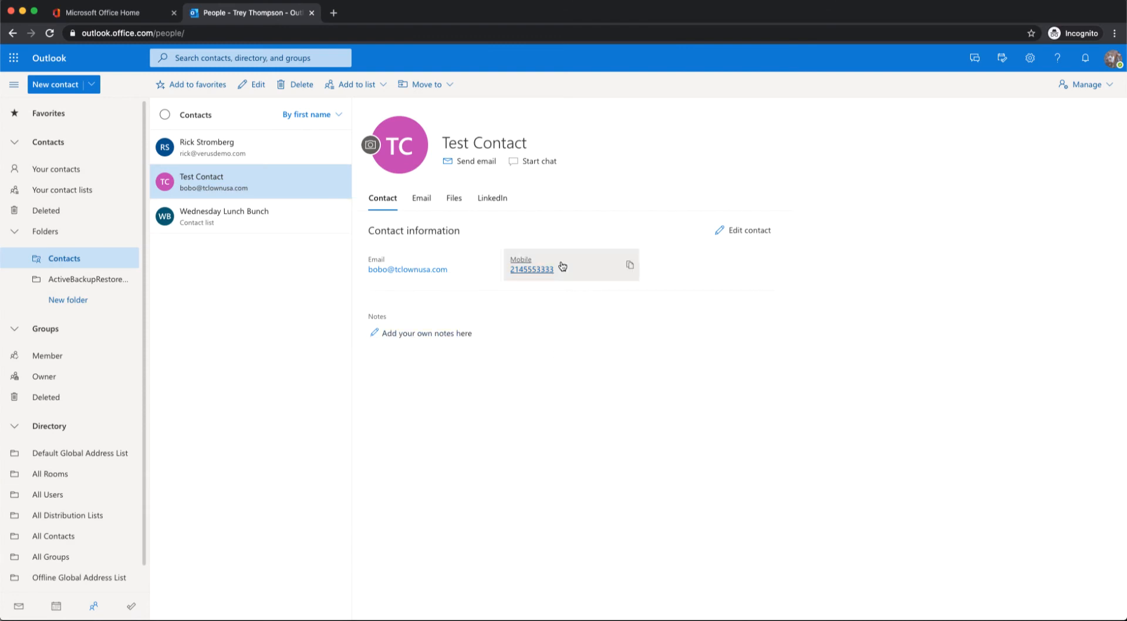
{"action": "mouse_move", "coordinate": [208, 458]}
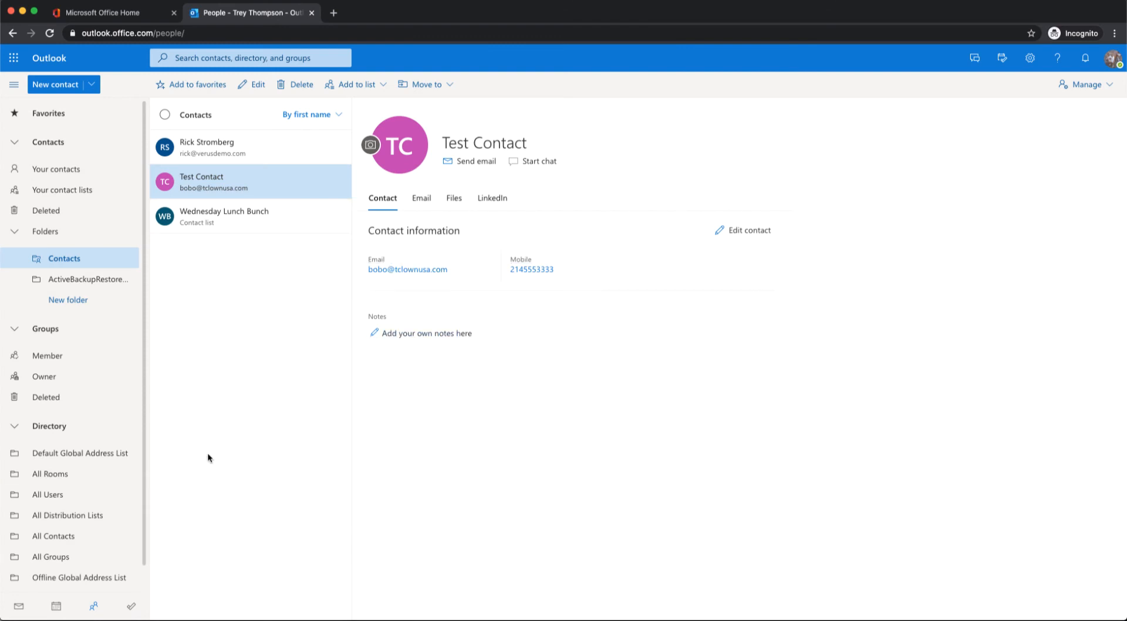
{"action": "mouse_move", "coordinate": [847, 114]}
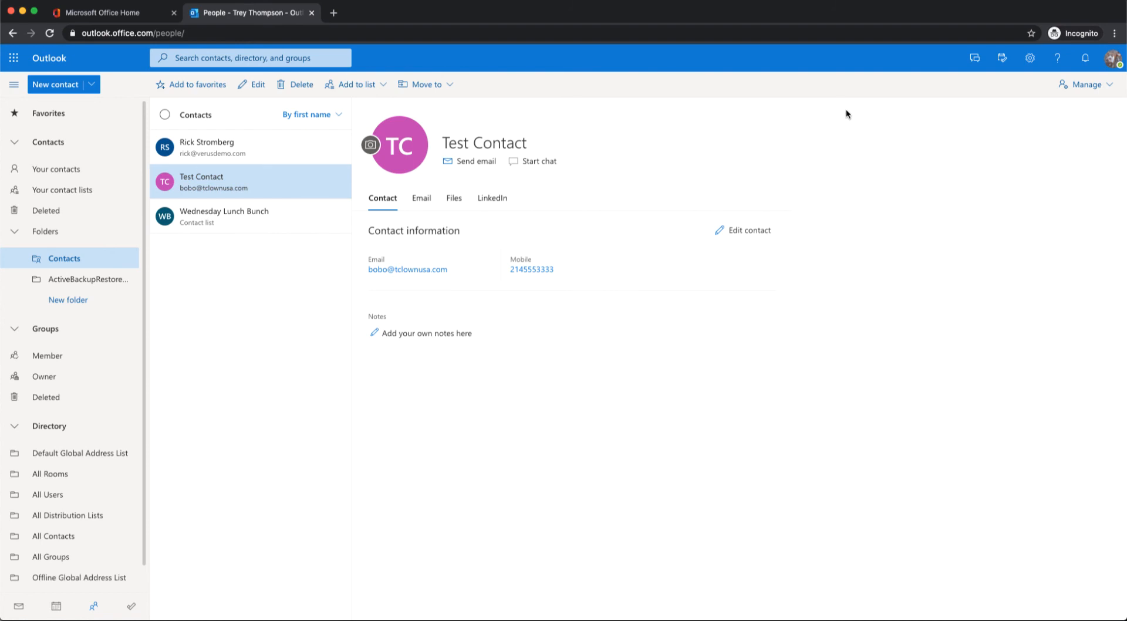
{"action": "left_click", "coordinate": [1029, 59]}
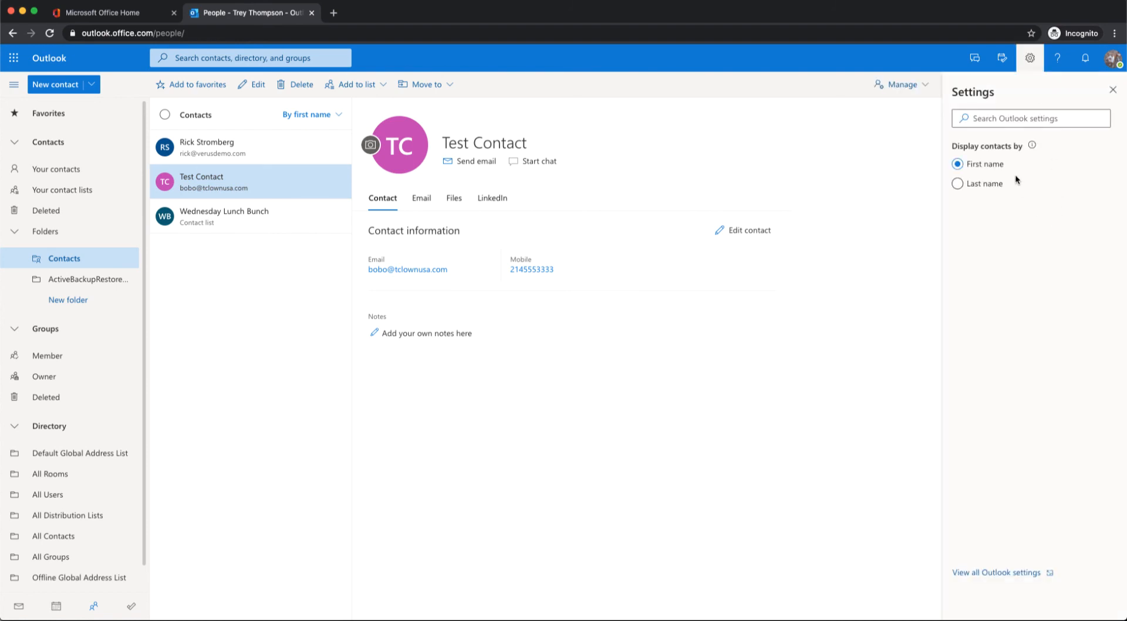
{"action": "mouse_move", "coordinate": [1007, 523]}
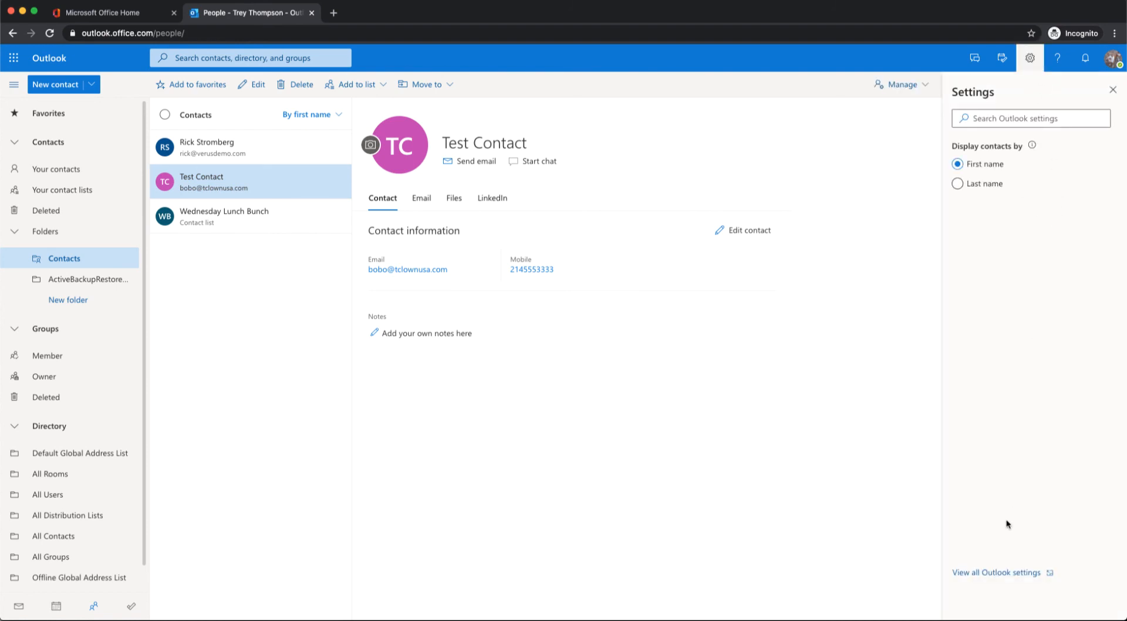
{"action": "left_click", "coordinate": [996, 571]}
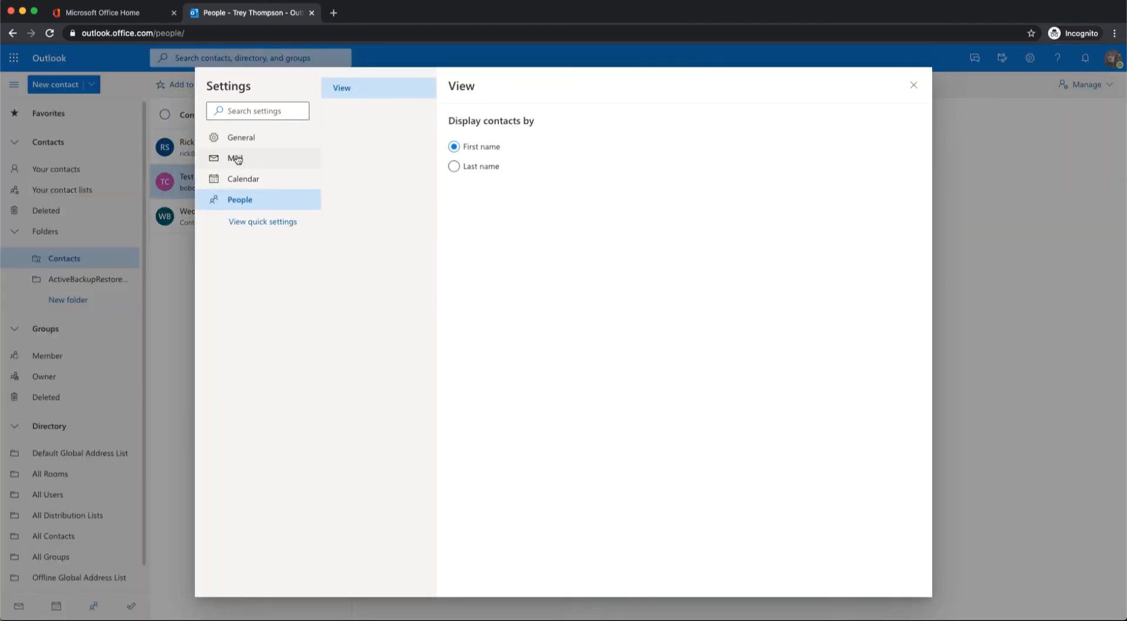
{"action": "left_click", "coordinate": [241, 137]}
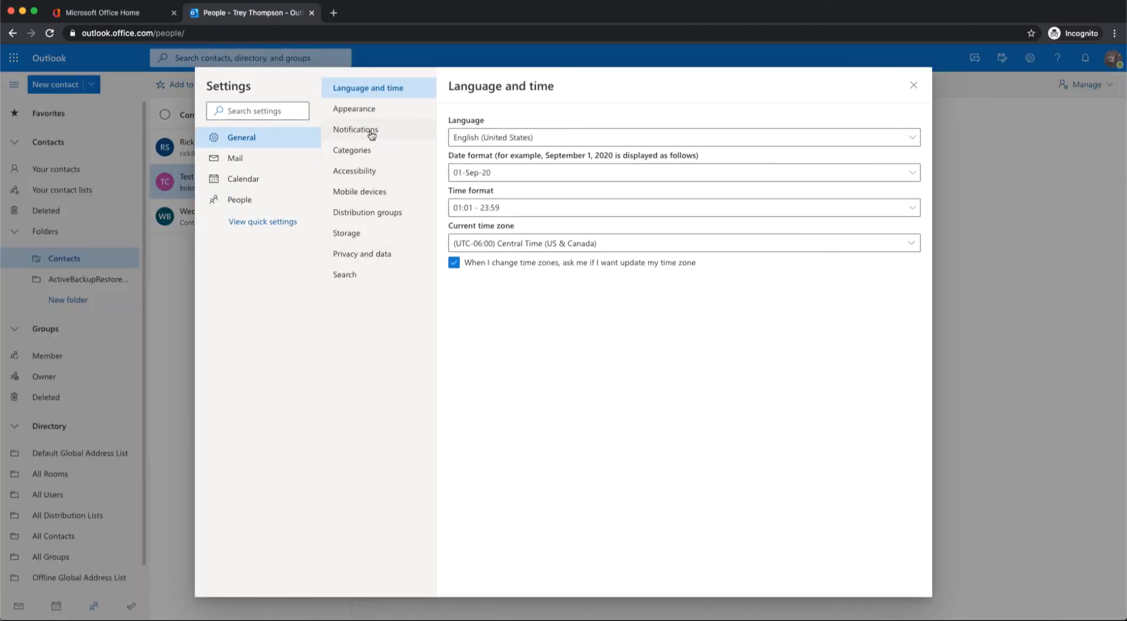
{"action": "mouse_move", "coordinate": [255, 159]}
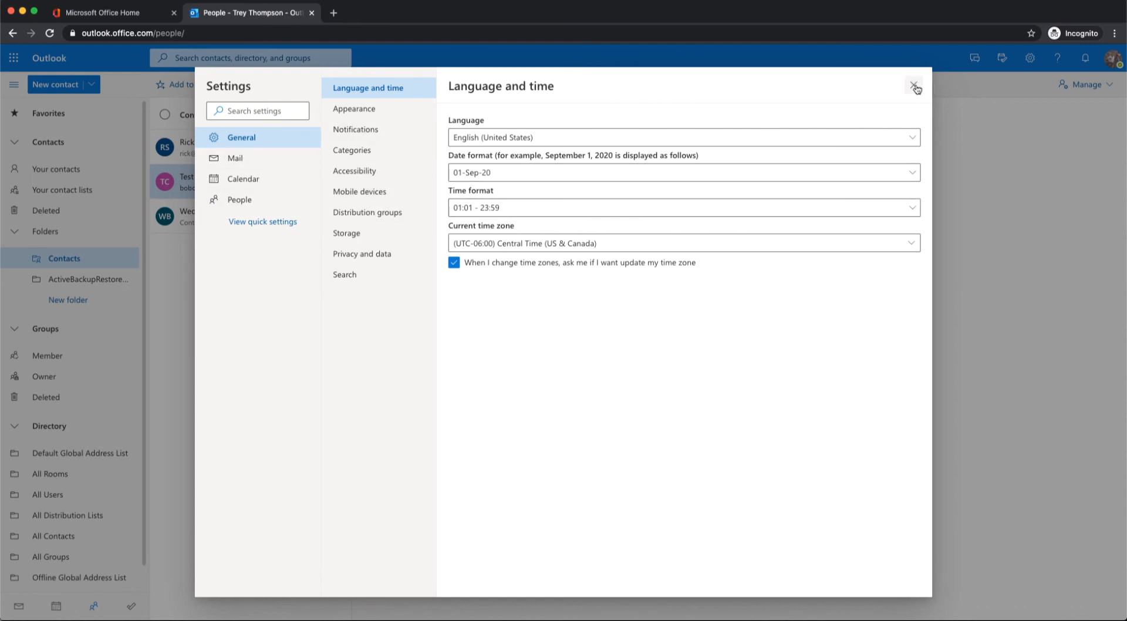
{"action": "left_click", "coordinate": [914, 86]}
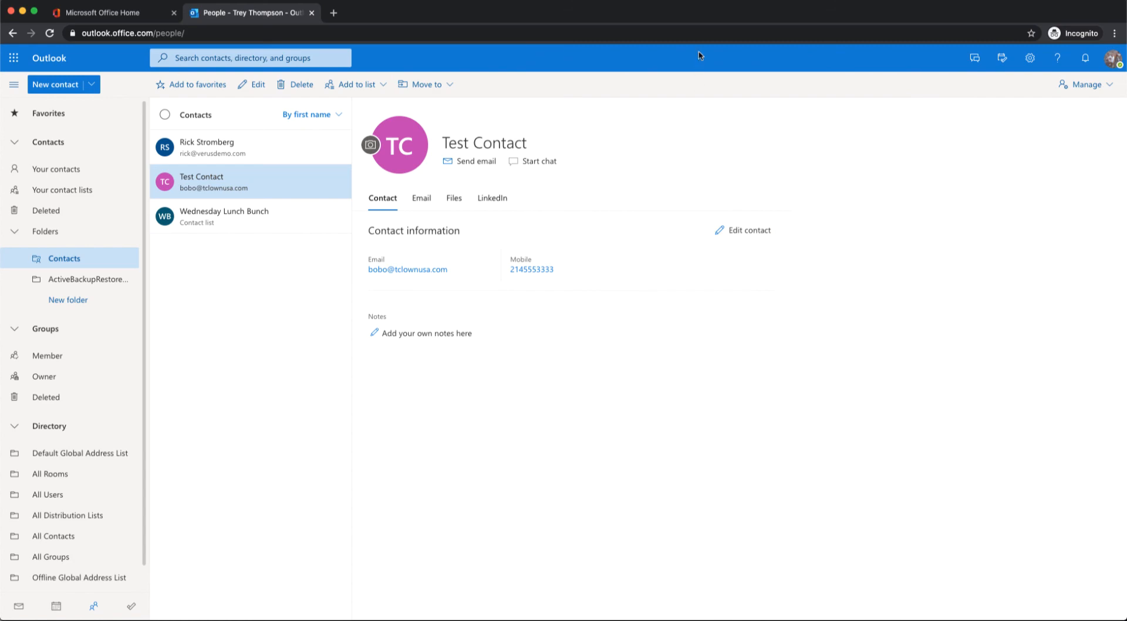